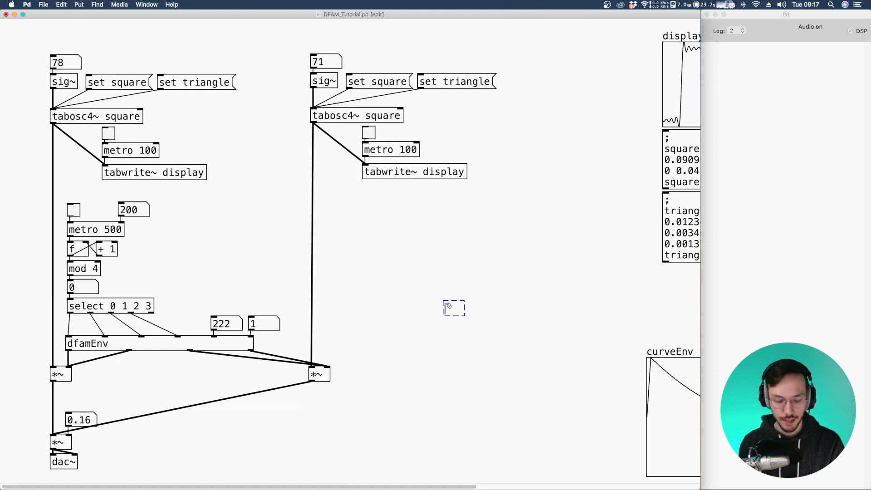
Route vline~ and sig~ through a *~ into the second oscillator's tabosc4~ square
text(vline~)
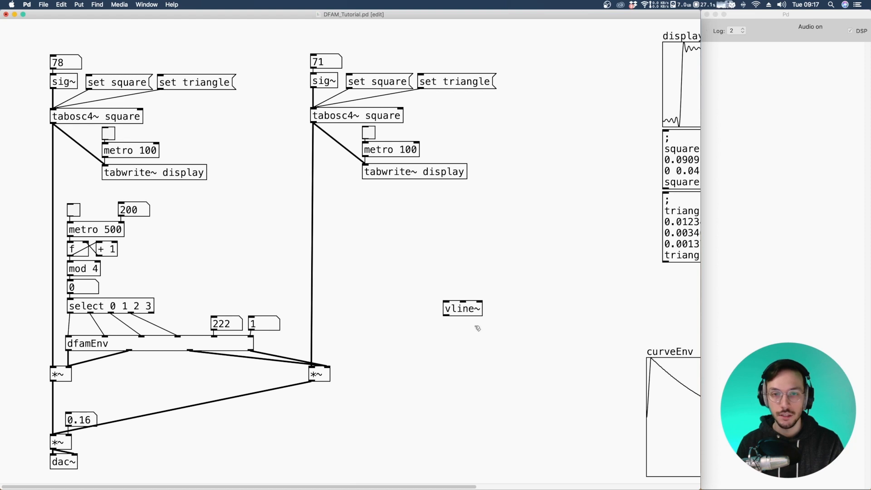
mouse_move(450, 273)
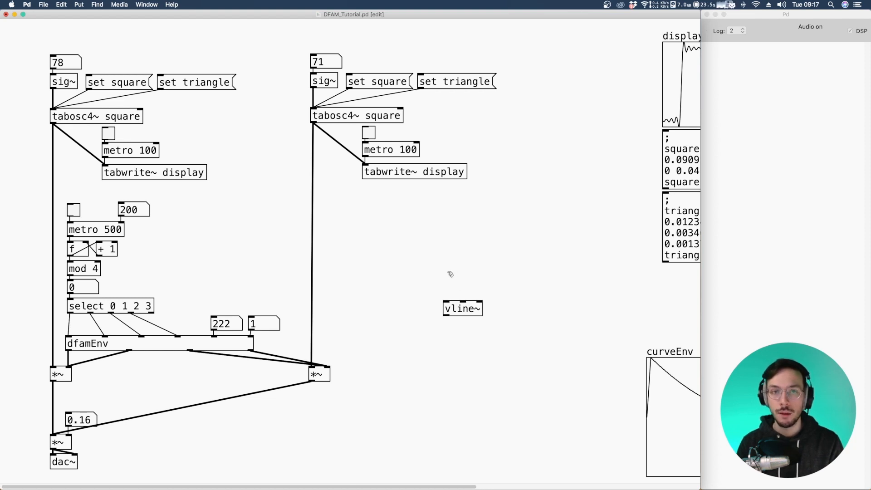
drag(298, 46, 489, 210)
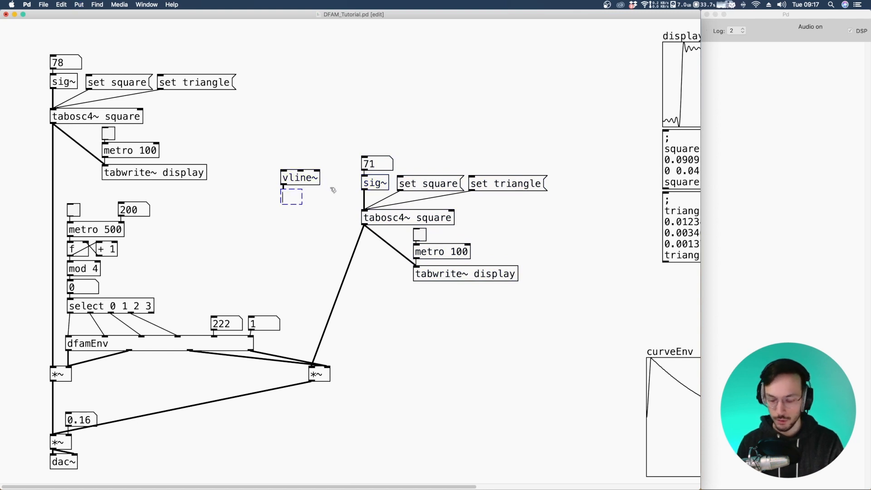
text(*~)
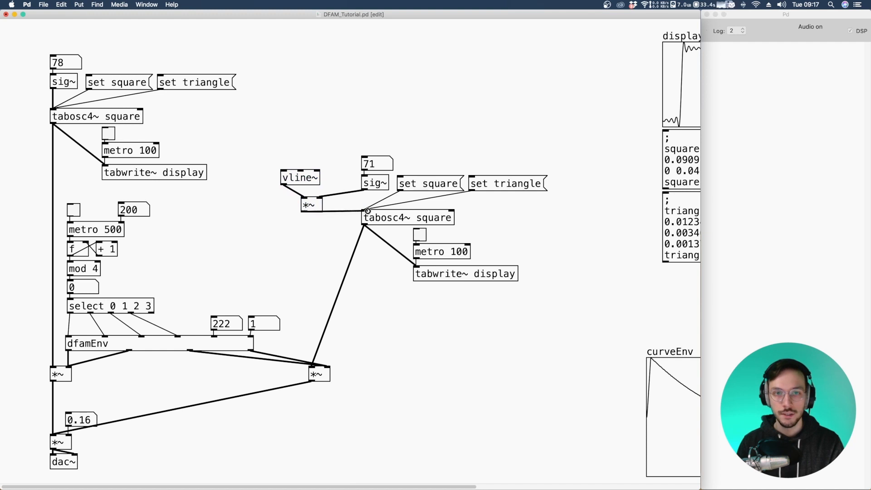
click(375, 182)
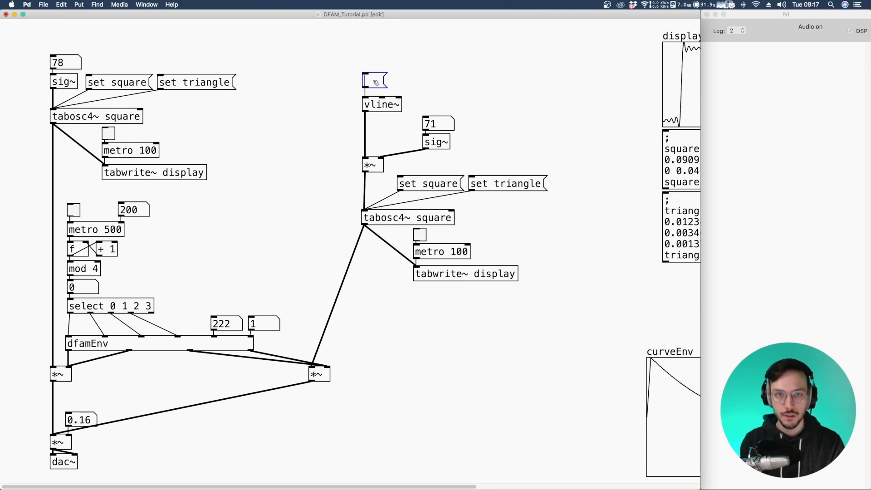
Fill the message box above vline~ with the sweep 2 0, 1 100 0
text(2 0)
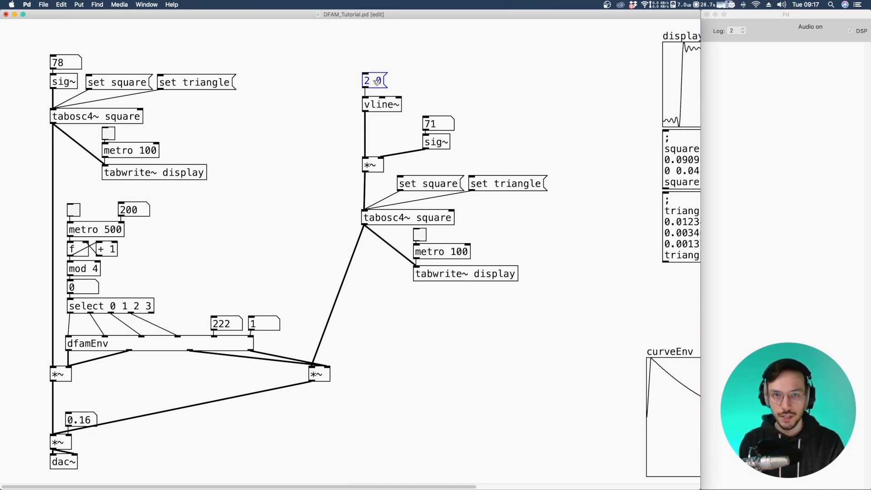
text(,)
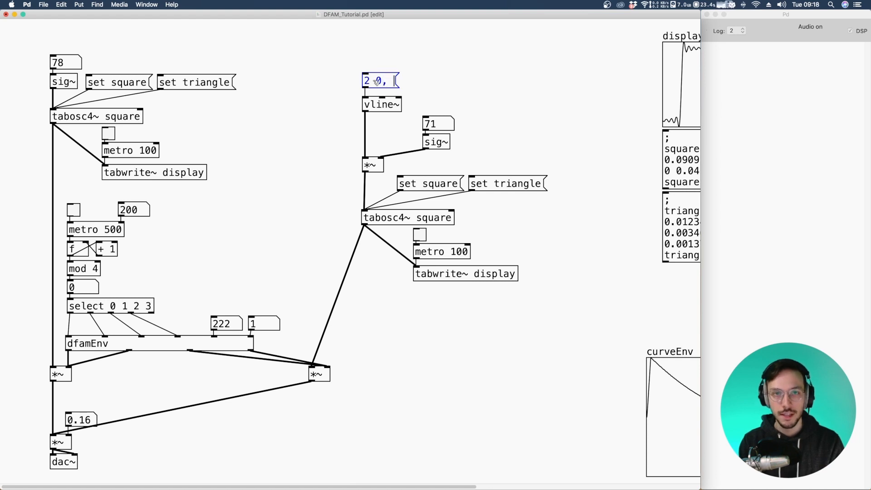
text(1)
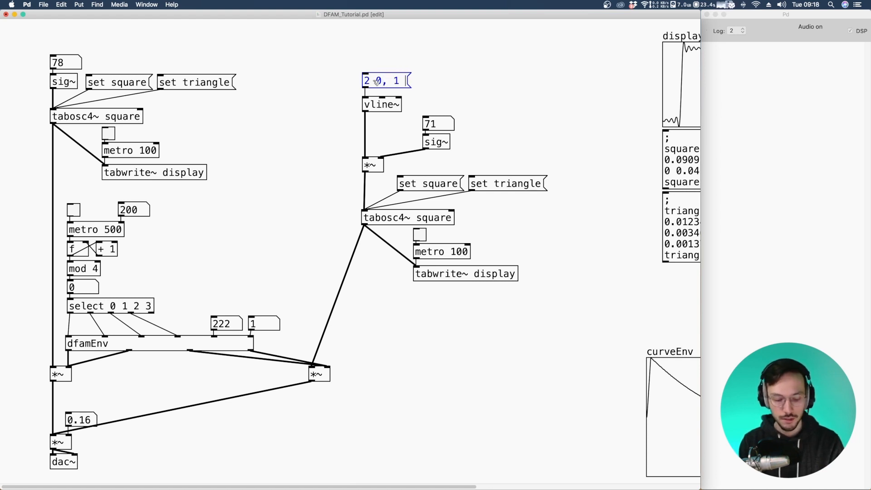
text(100)
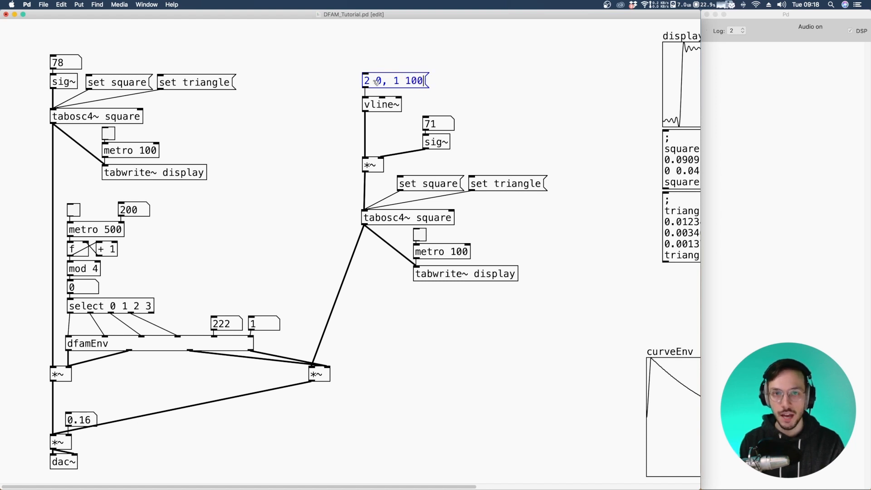
text(0)
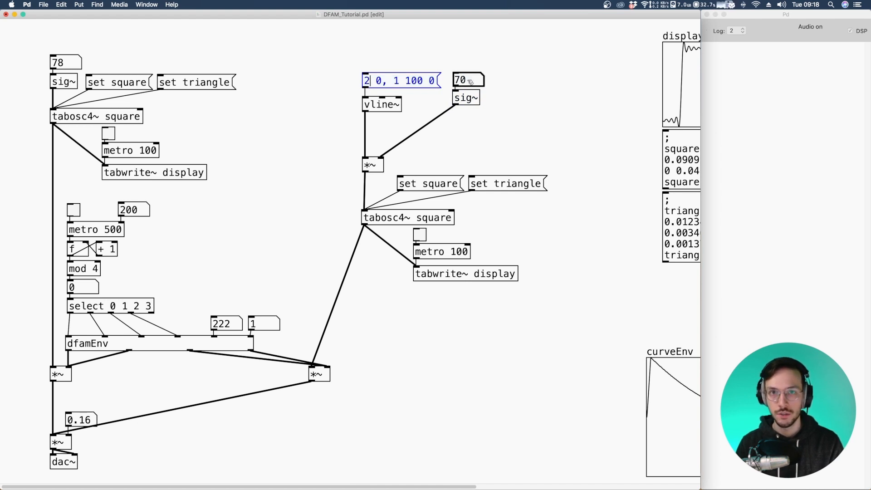
mouse_move(411, 89)
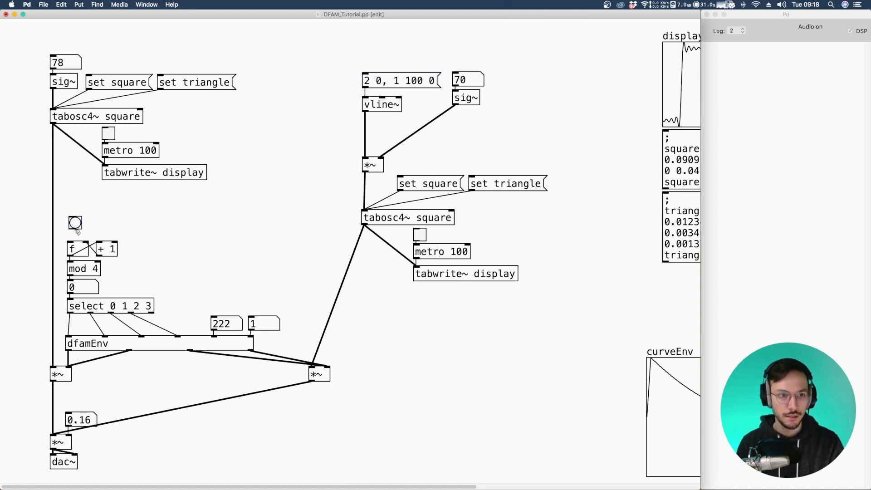
Add an s envBang under the bang and an r envBang above the sweep message
click(75, 225)
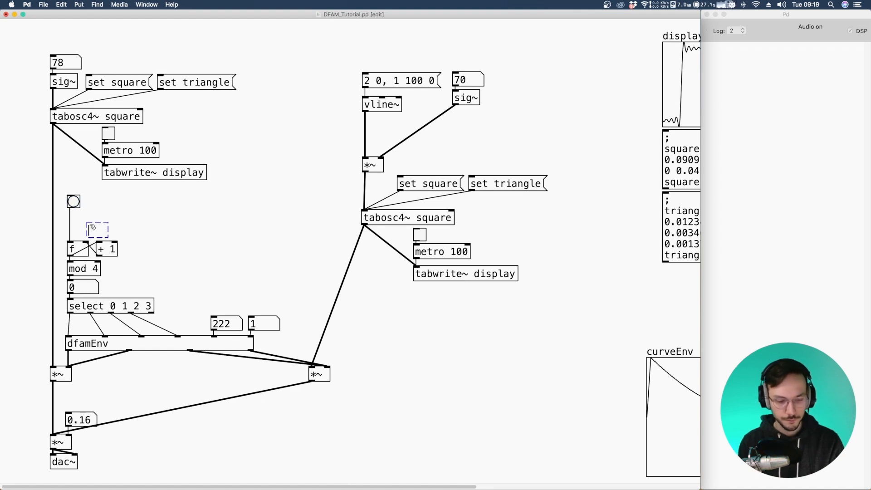
text(s)
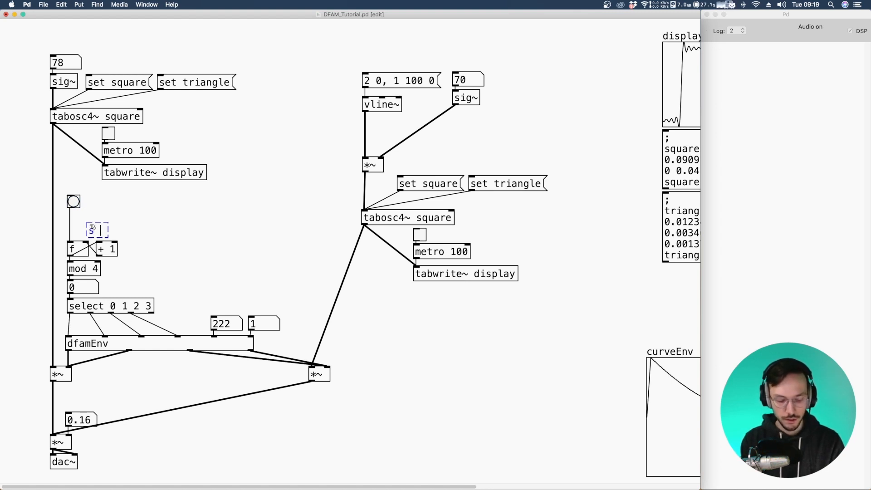
text(envang)
text(r envBang)
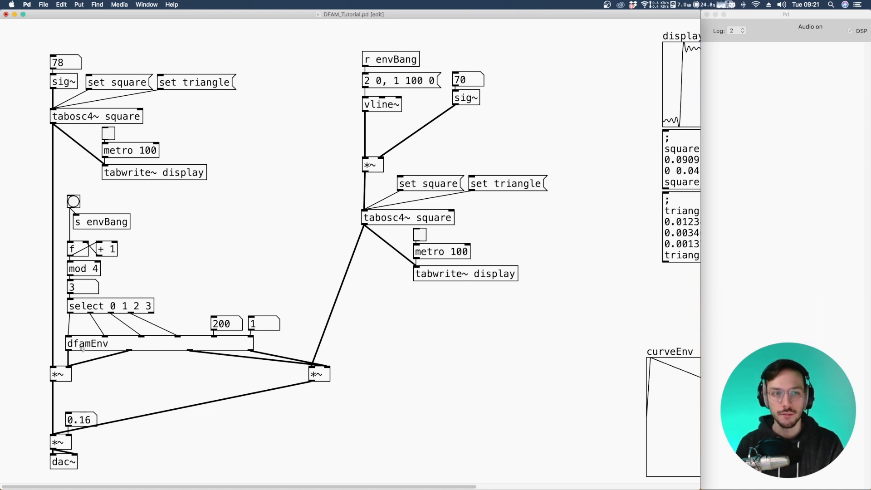
click(88, 343)
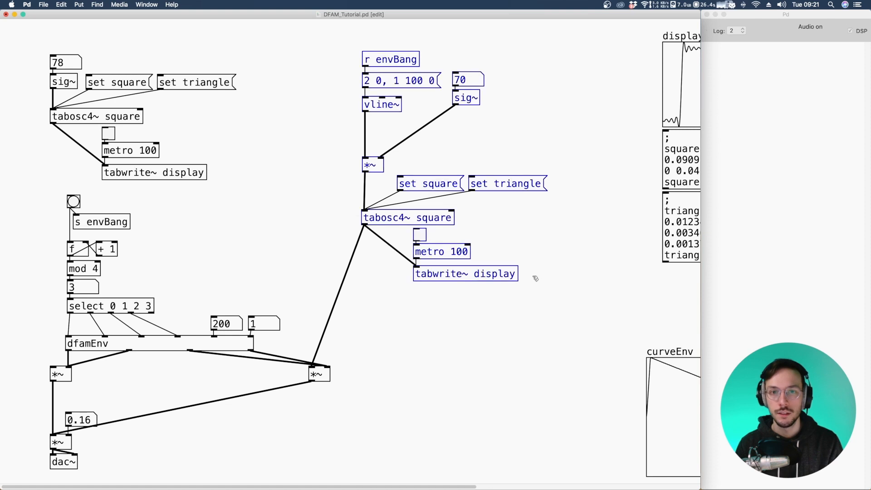
Fire the bang to step the sequencer and edit the sweep's start value to 200
click(72, 201)
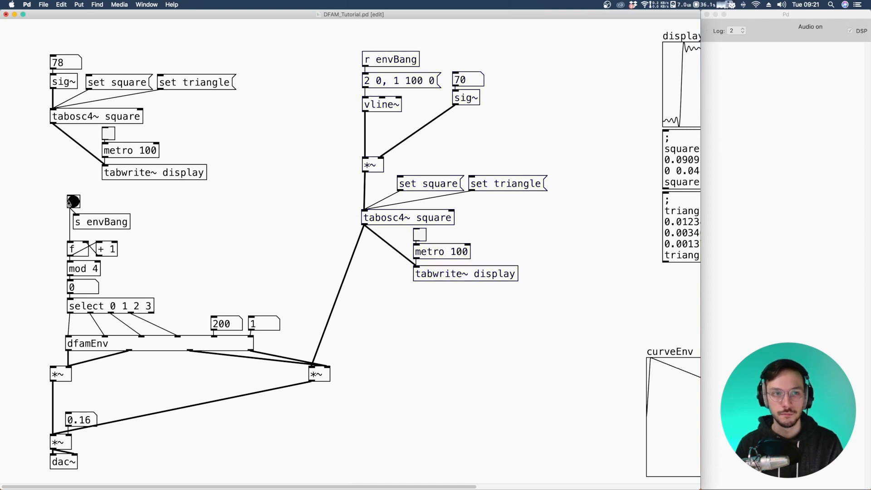
click(73, 202)
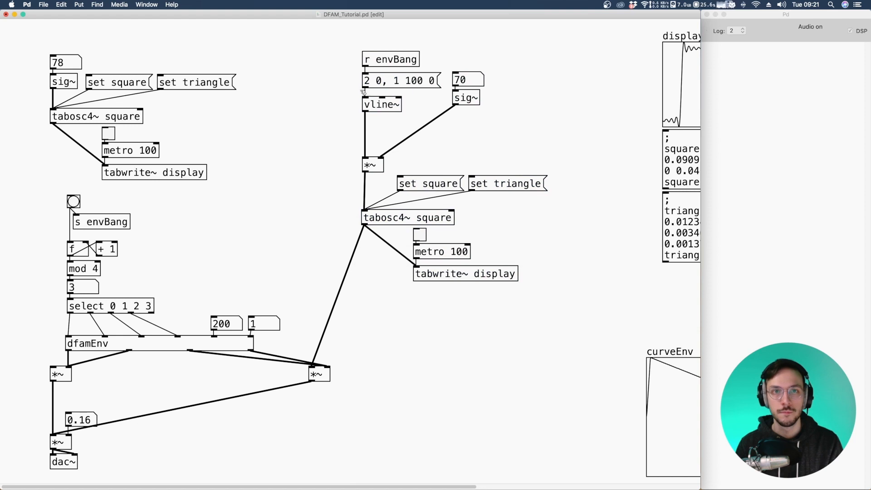
click(400, 81)
text(10)
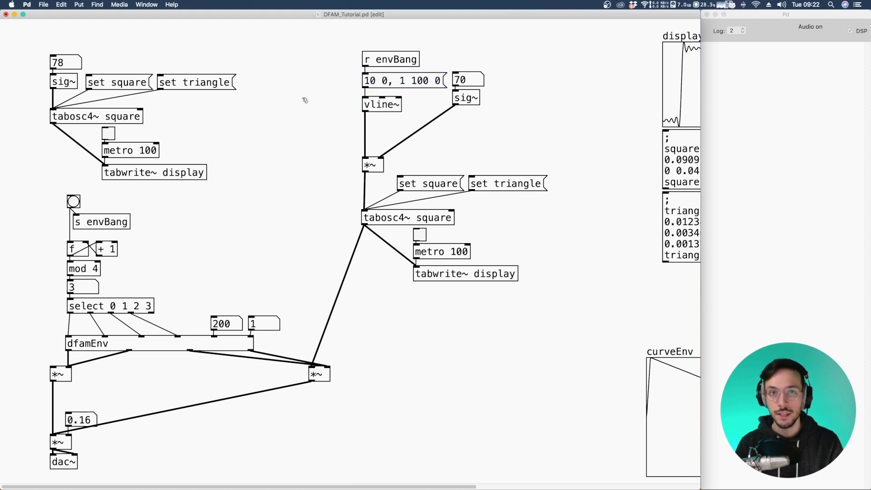
click(73, 201)
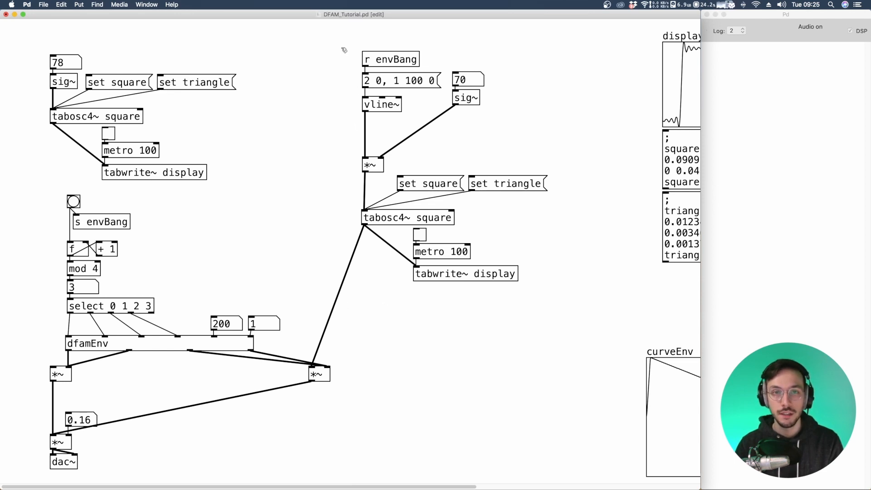
Duplicate the envBang sweep chain onto the first oscillator with base value 140 and test it
drag(343, 50, 405, 103)
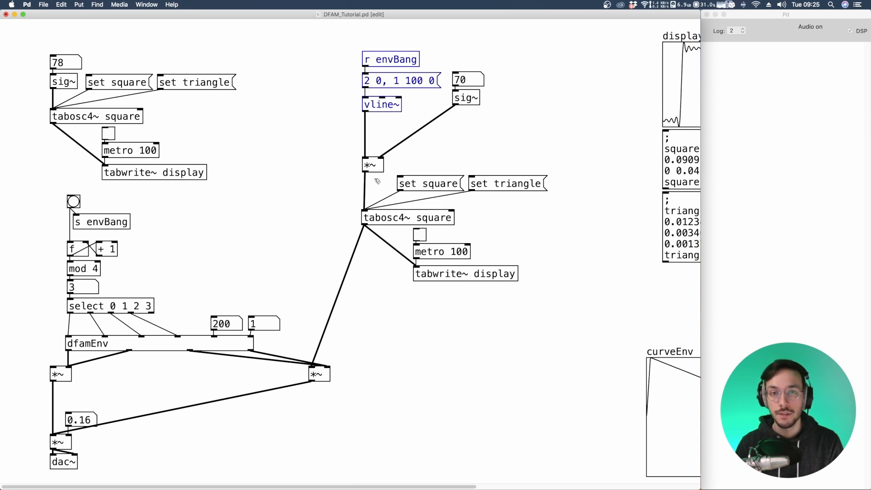
mouse_move(337, 60)
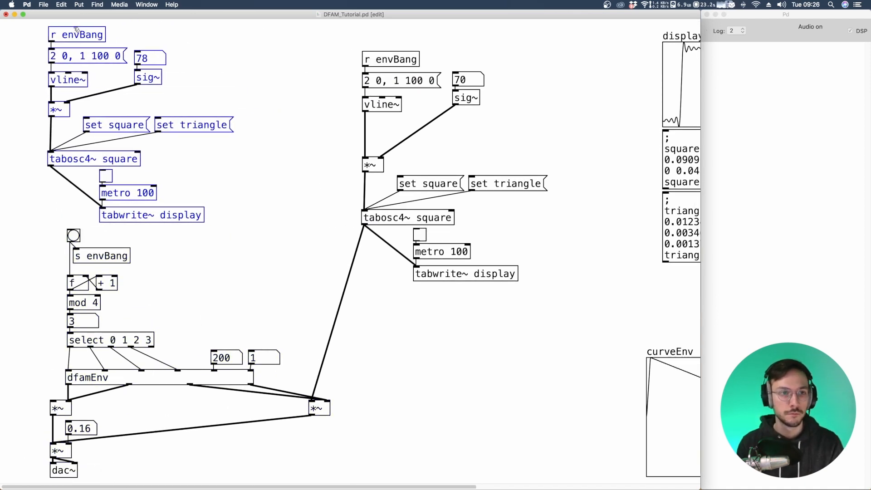
click(73, 235)
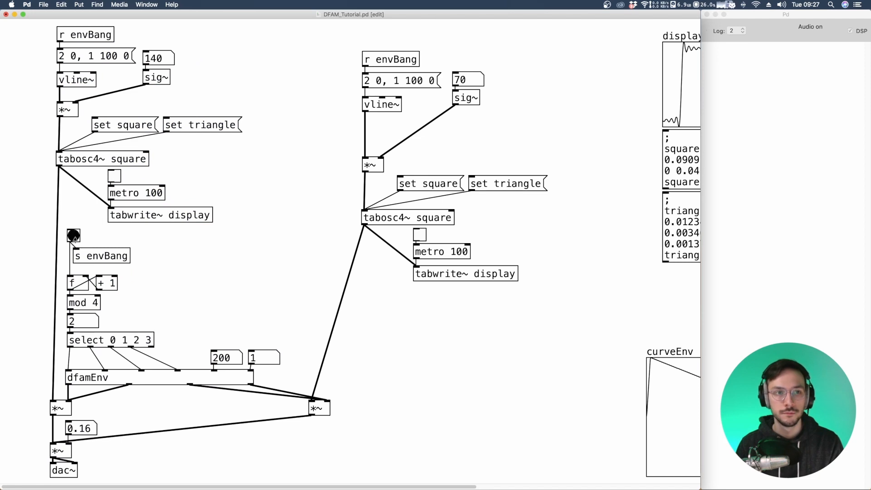
click(72, 236)
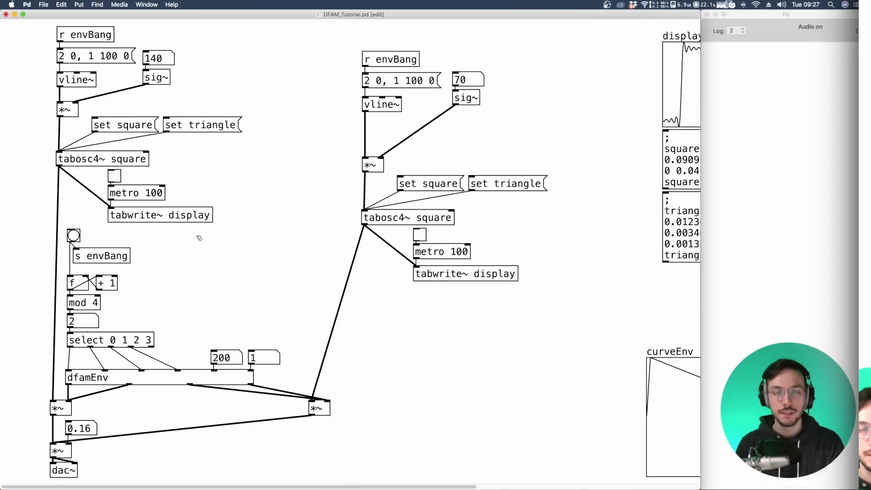
click(851, 31)
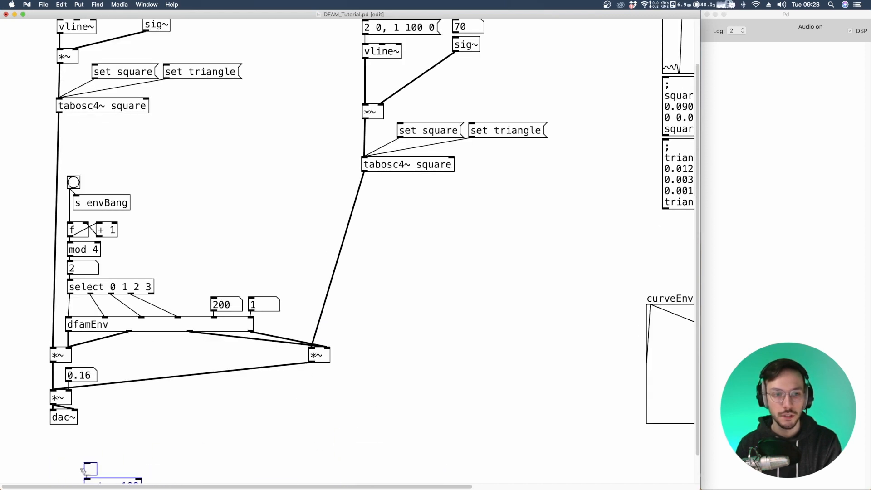
scroll(down, 3)
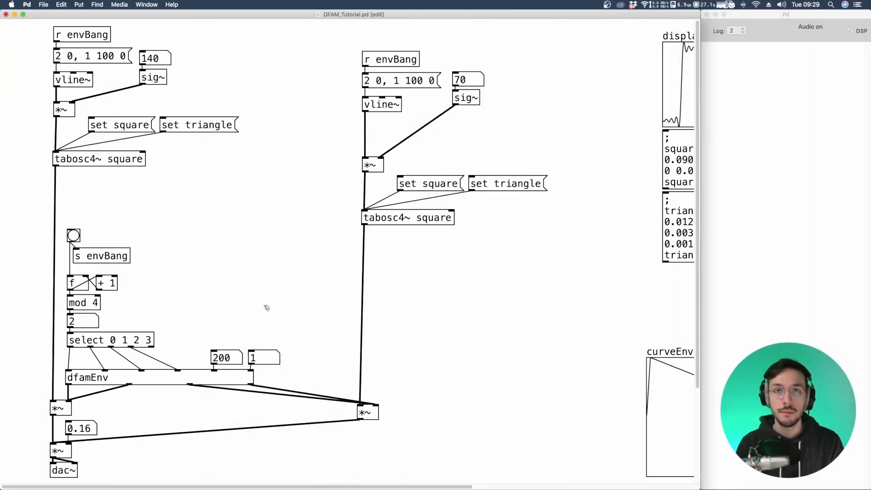
Make the sweep message 2 0, 1 $1 0 fed by set $1 from r decayTime, then trigger it
double_click(414, 80)
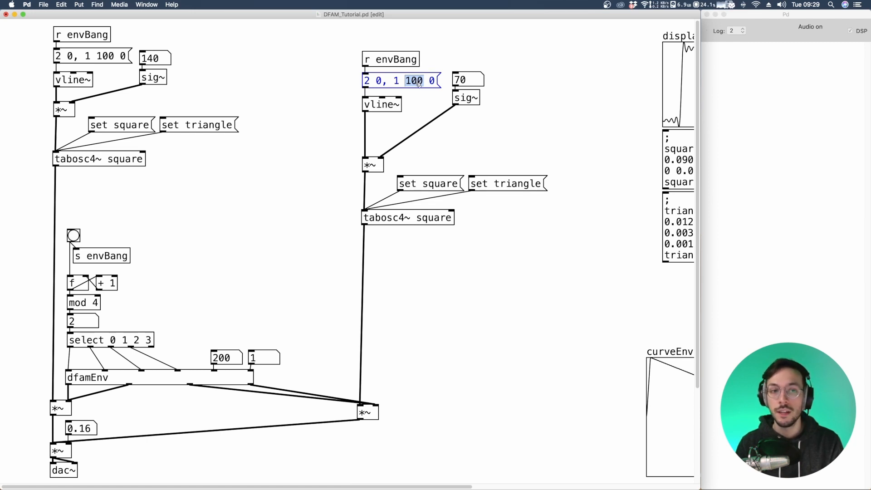
mouse_move(218, 377)
text(s)
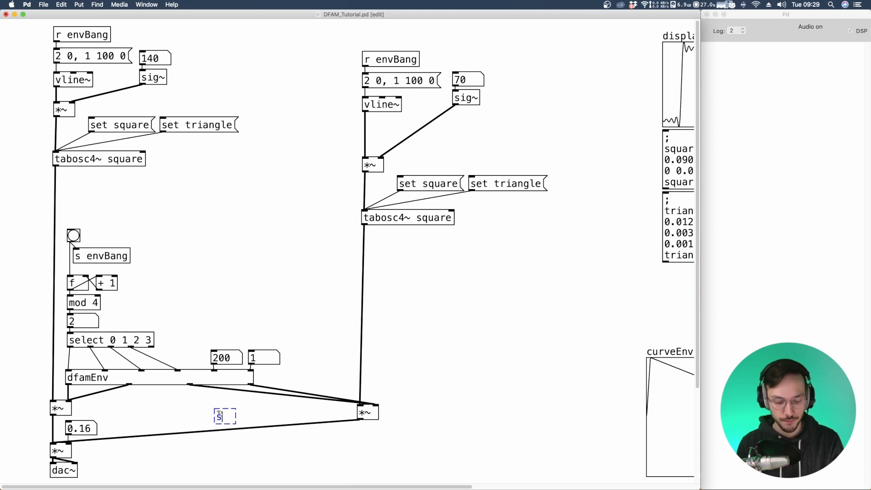
text(decayTime)
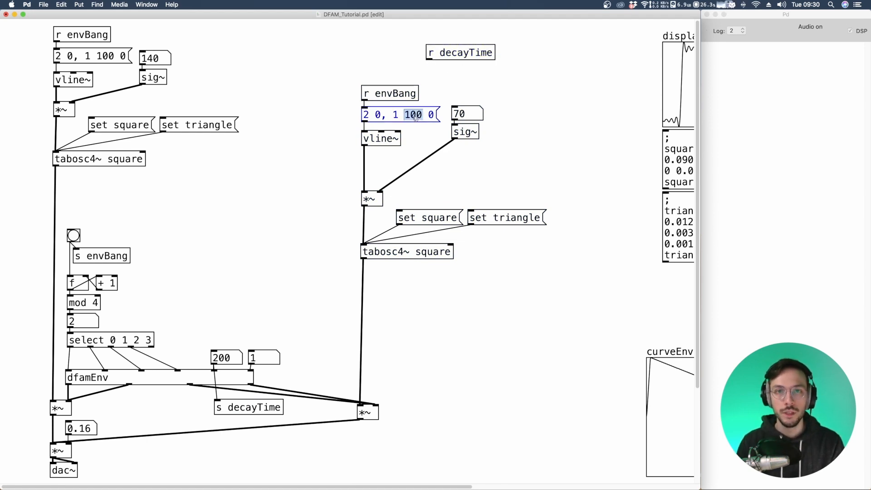
text($1)
text(set)
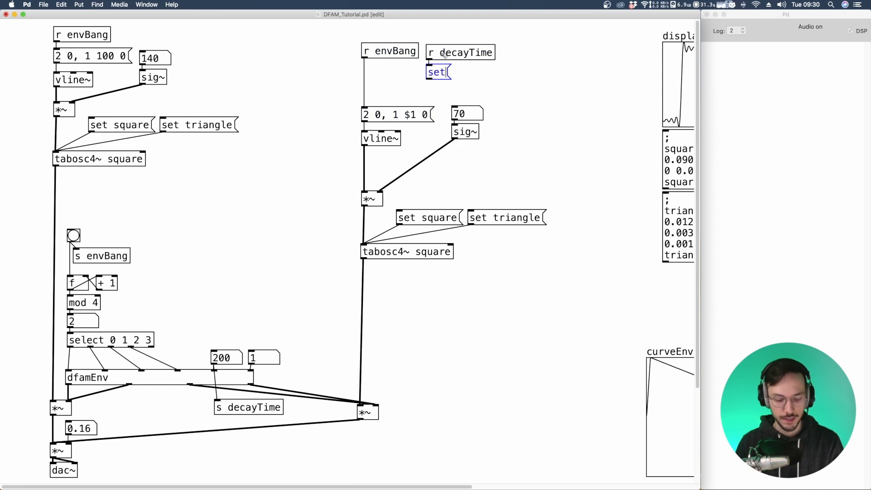
text($1)
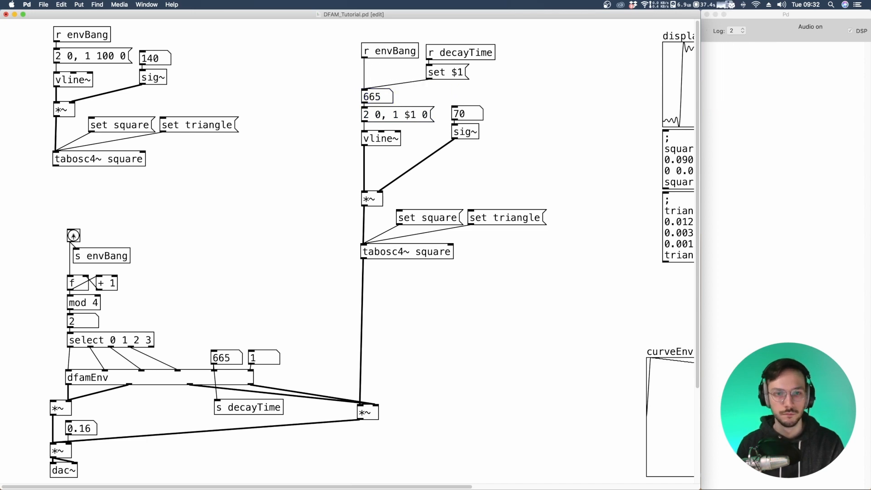
click(73, 236)
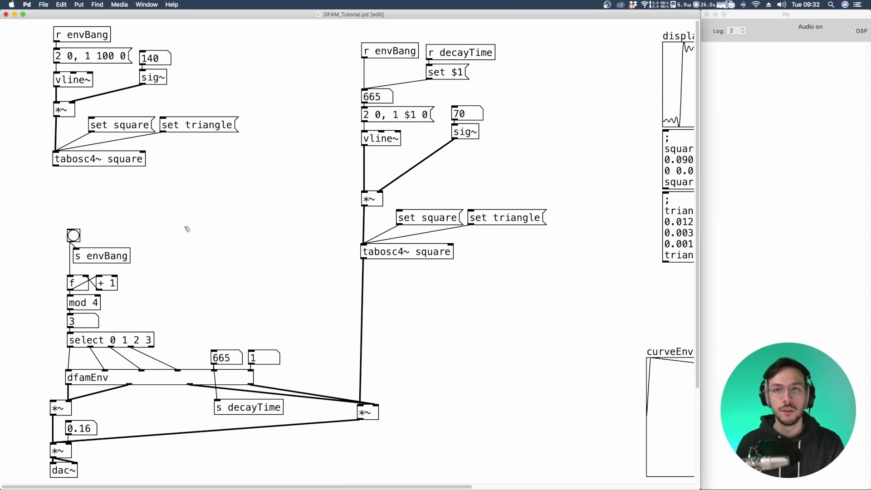
mouse_move(484, 94)
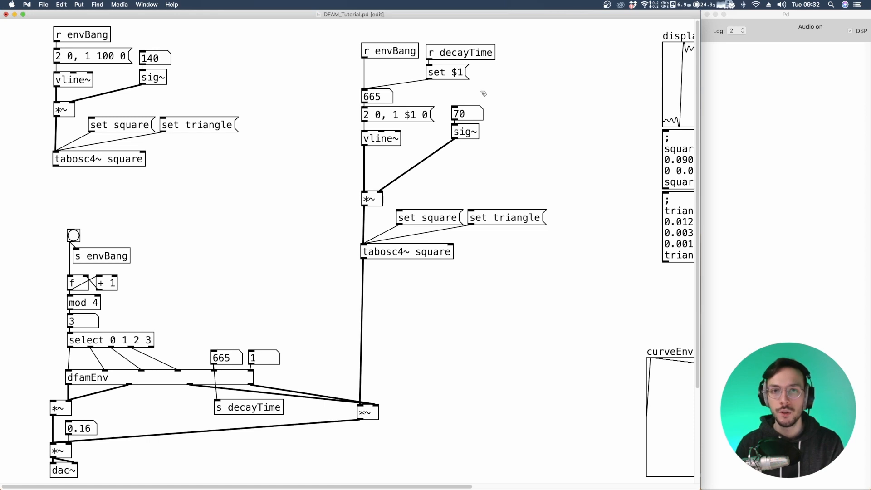
Insert expr ($f1 * 0.35) before s decayTime and trigger the envelope to test
click(467, 115)
text(expr ()
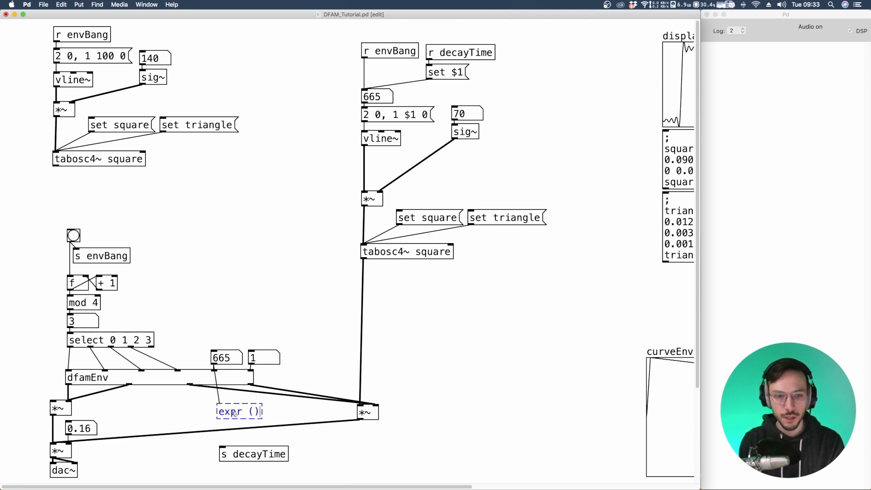
text($1)
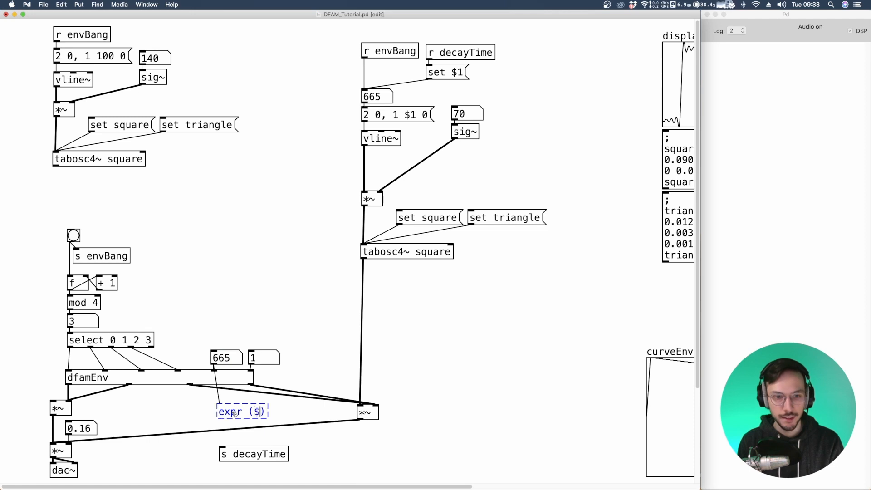
text($f1)
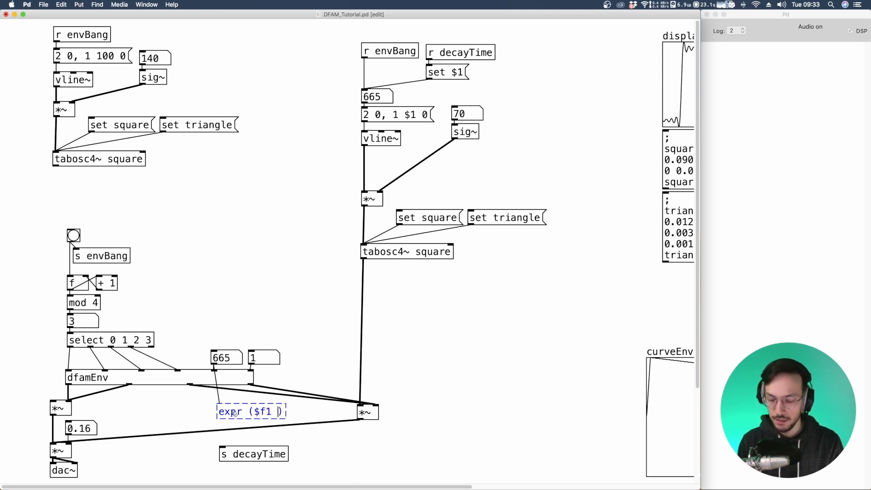
text(*)
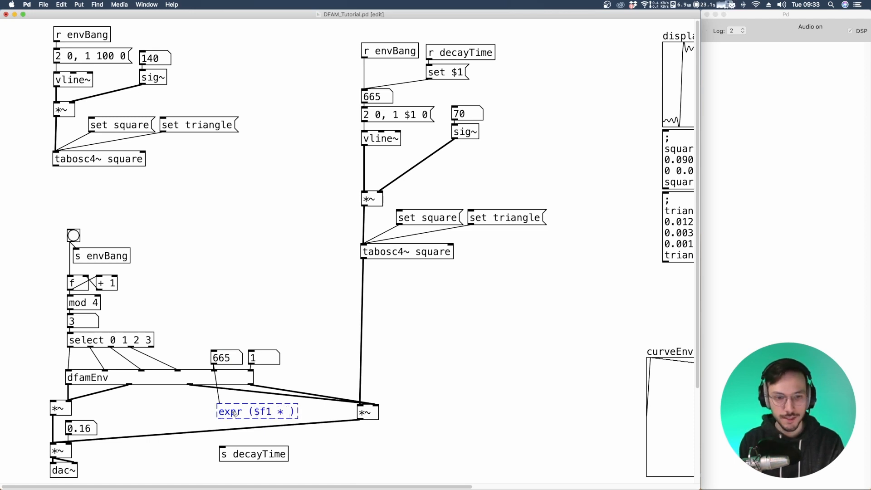
text(0.2))
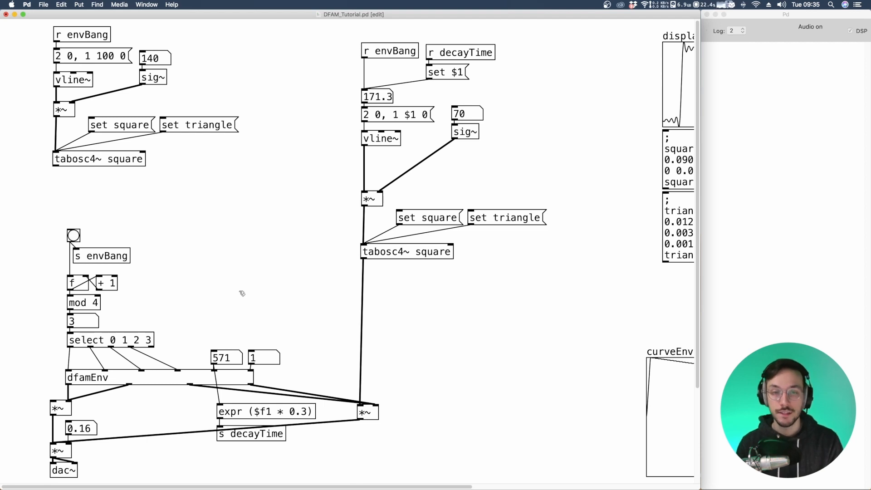
click(72, 235)
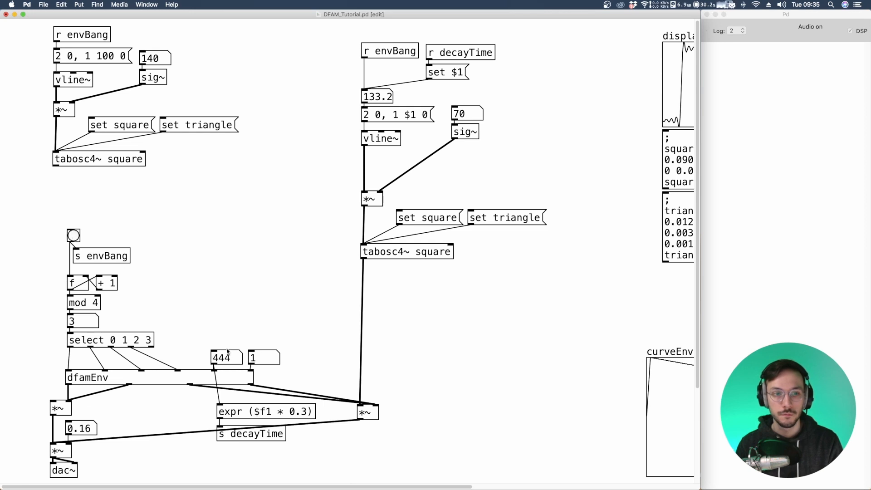
click(73, 236)
text(5)
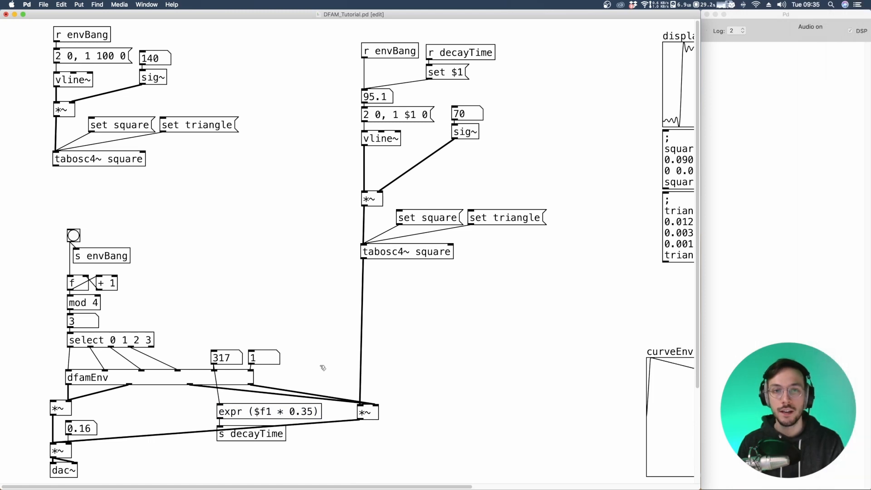
mouse_move(352, 118)
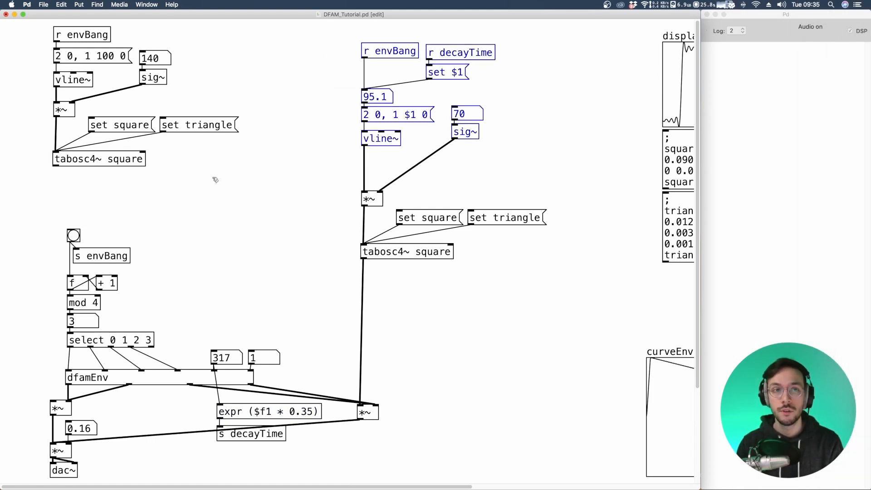
mouse_move(254, 180)
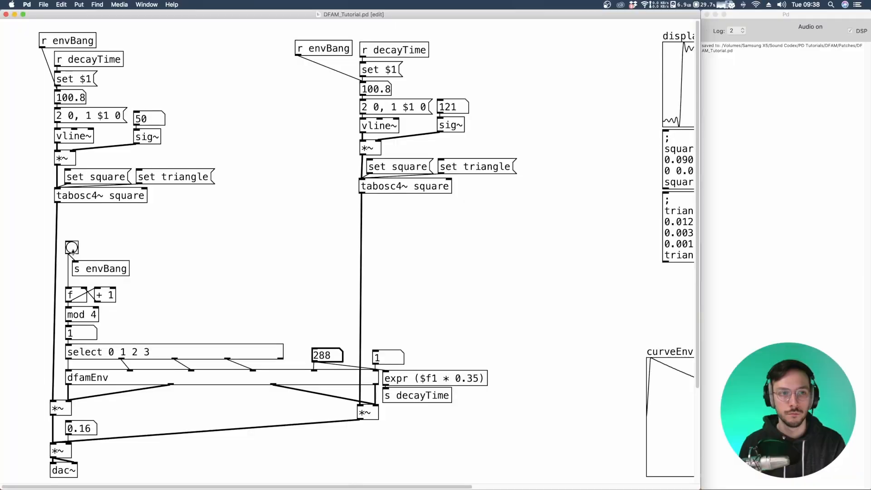
Trigger the envelope to test both oscillators on the shared decayTime
click(71, 247)
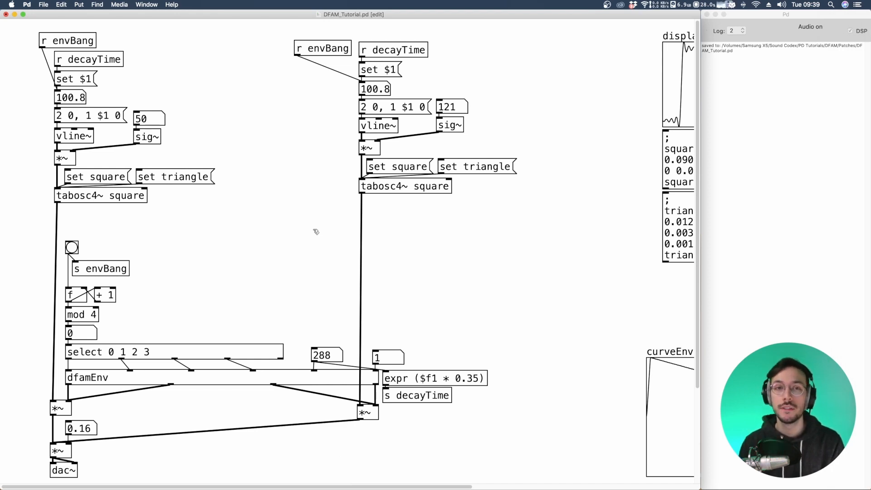
mouse_move(345, 139)
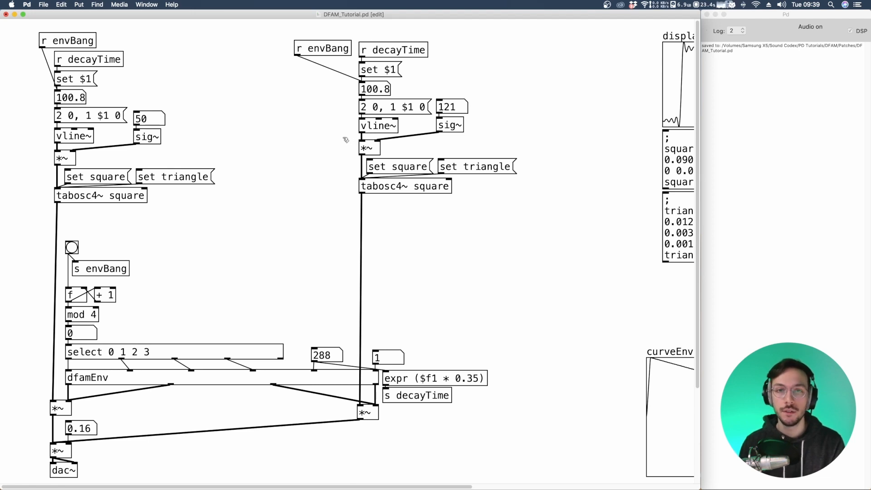
mouse_move(344, 151)
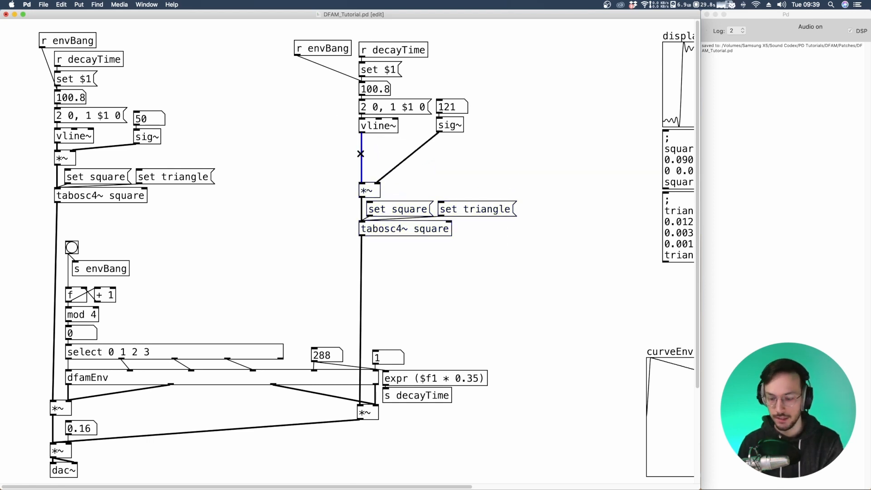
Insert pow~ 2 after vline~, trigger it, and add a curve number box
text(pow~ 2)
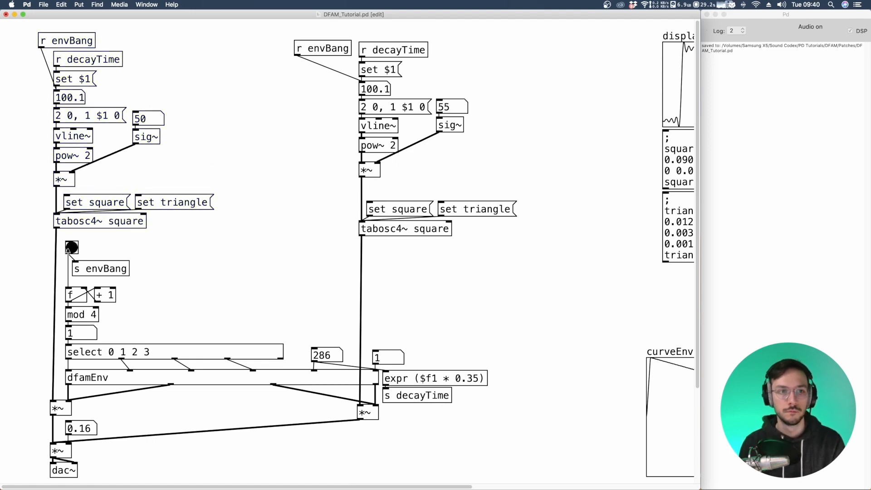
click(71, 247)
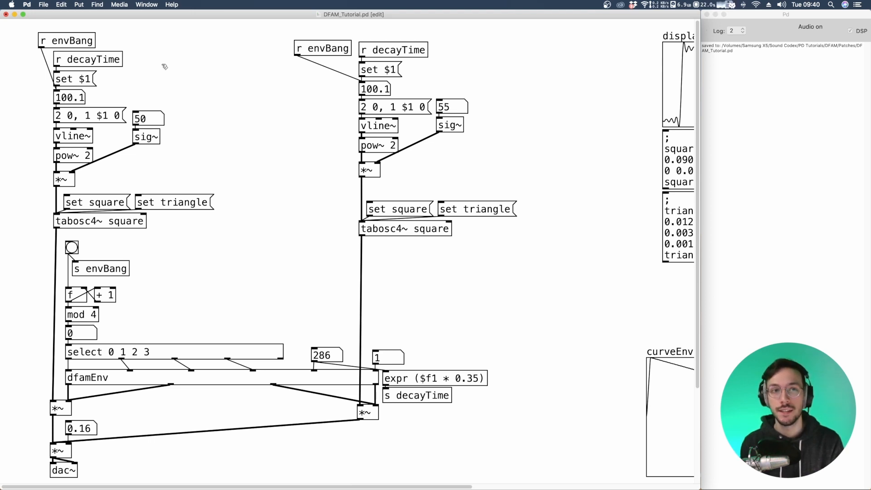
click(165, 56)
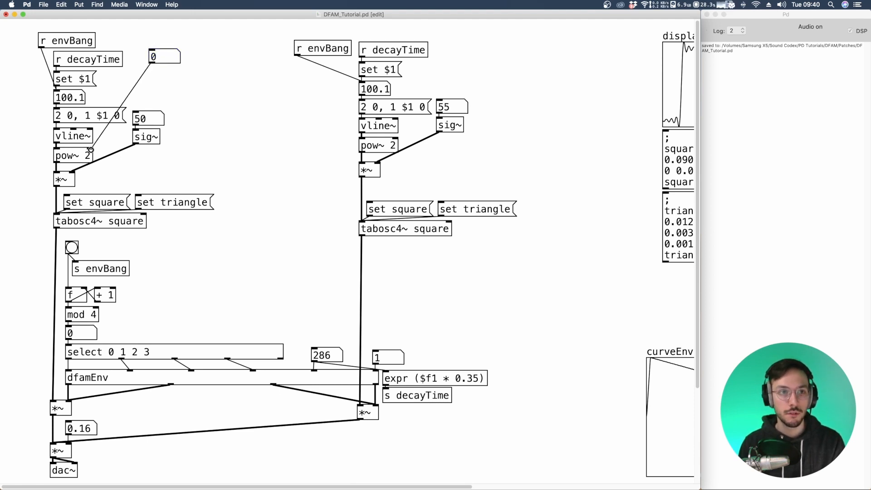
Limit the curve number box between Lower 1 and Upper 10 in its Properties
right_click(152, 56)
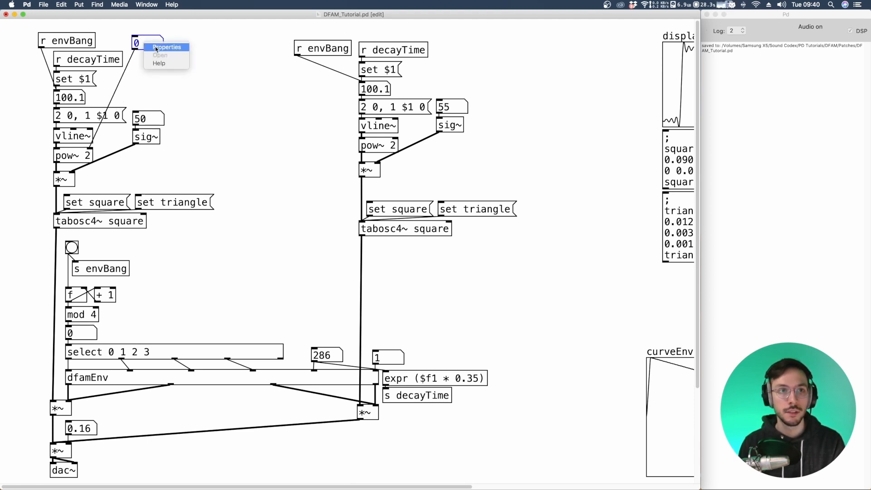
click(167, 46)
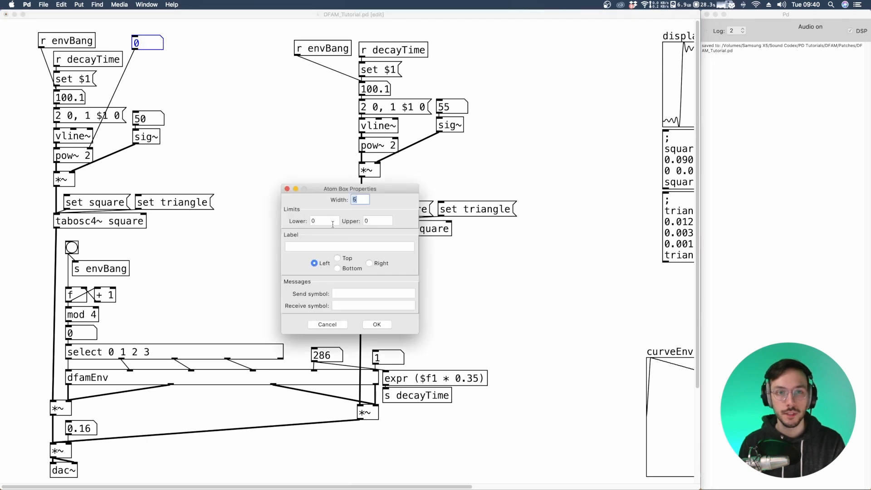
text(1)
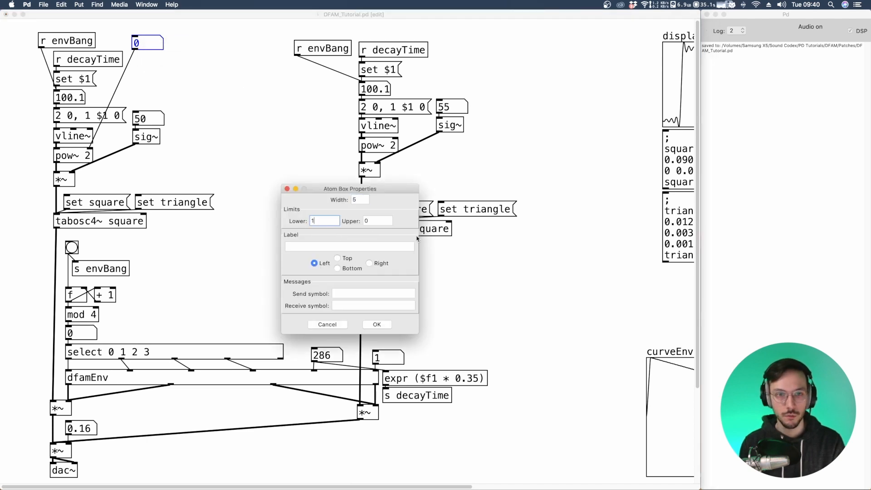
click(378, 220)
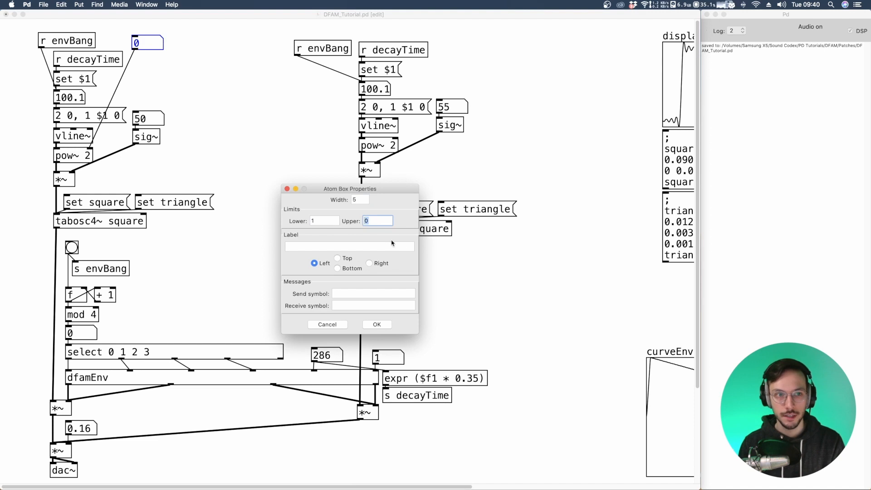
text(1)
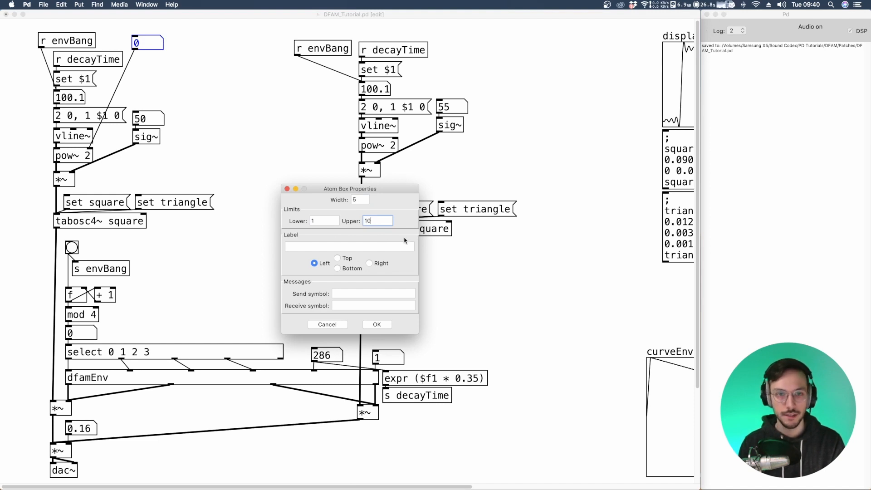
click(377, 324)
text(metro)
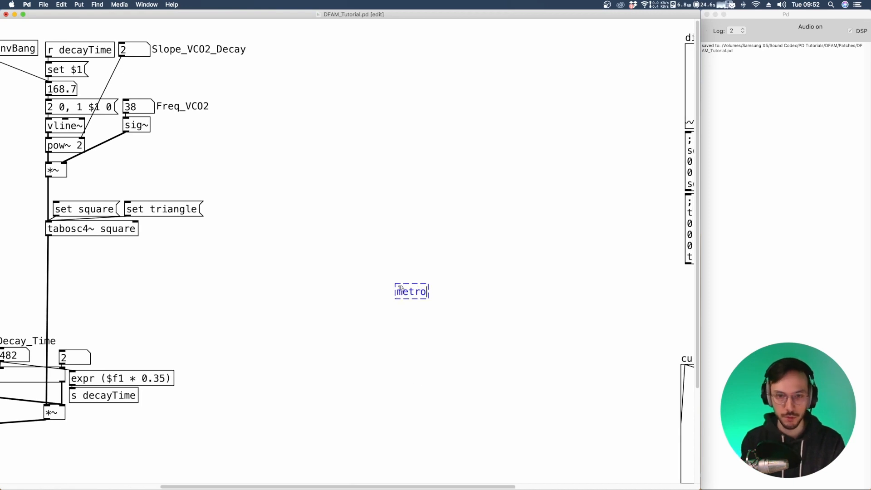
Build metro 500 driving an f counter wrapped by mod 8 into a sel
text(500)
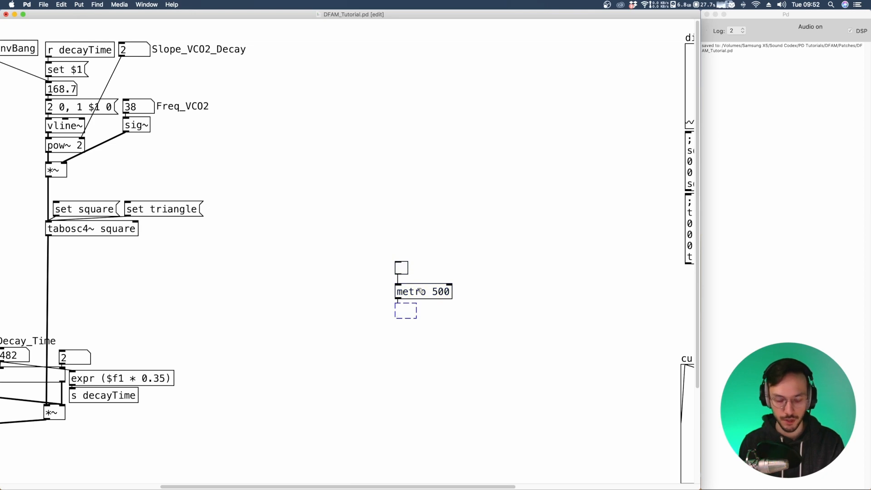
text(f)
text(+ 1)
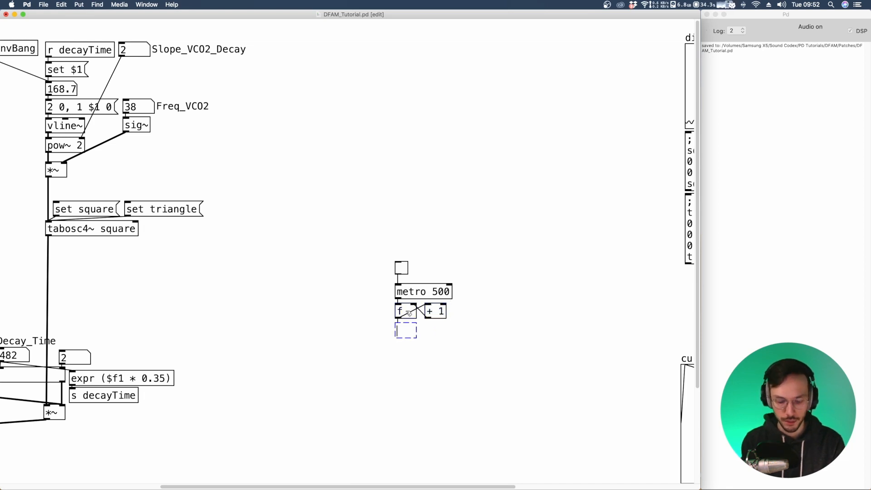
text(mod)
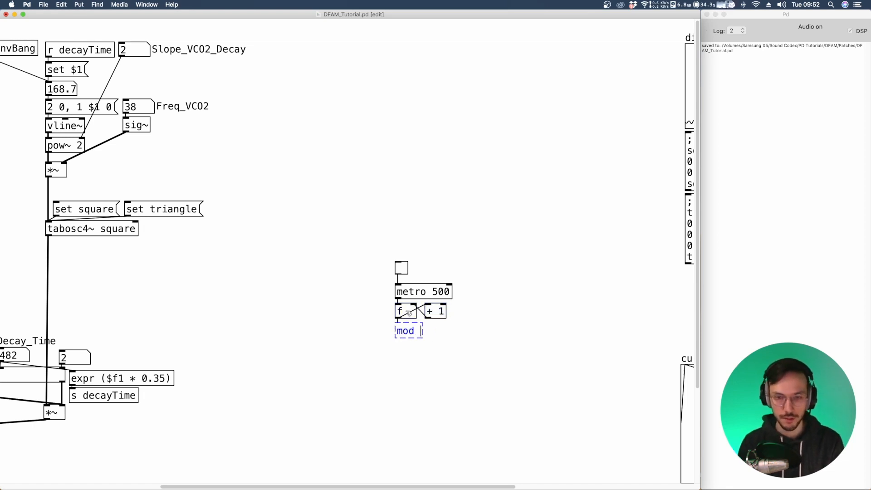
text(8)
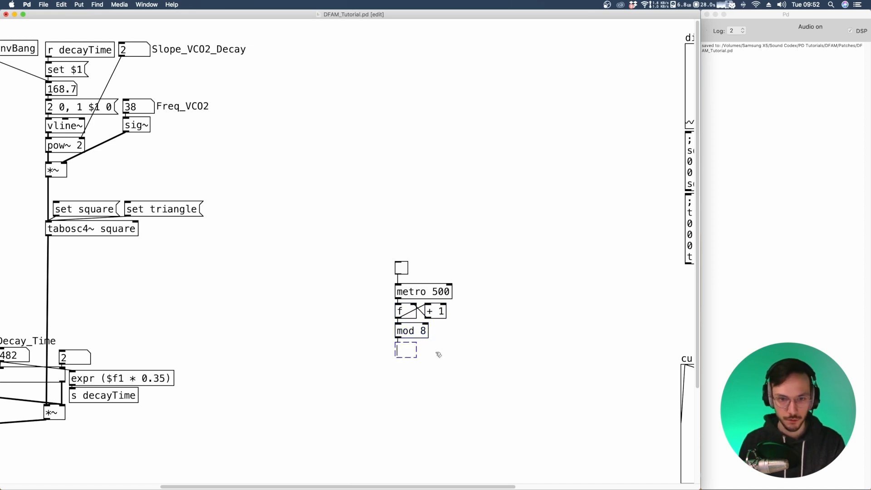
text(sel 0 1 2 3 4 5 6 7)
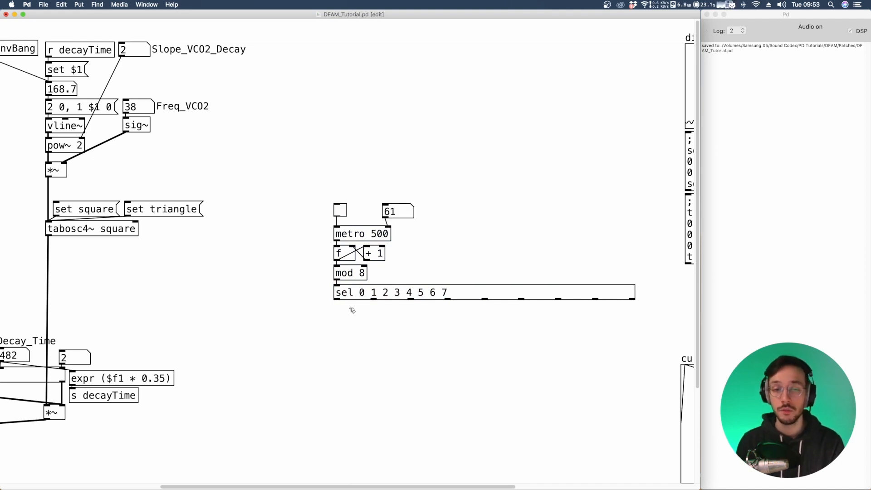
mouse_move(351, 306)
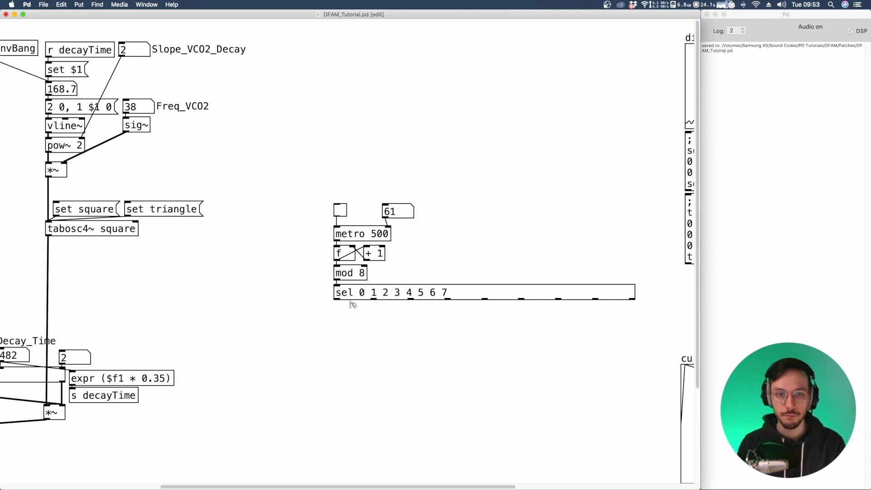
Add a toggle-gated spigot into s seqBang under the sel and open a step toggle's properties
click(377, 292)
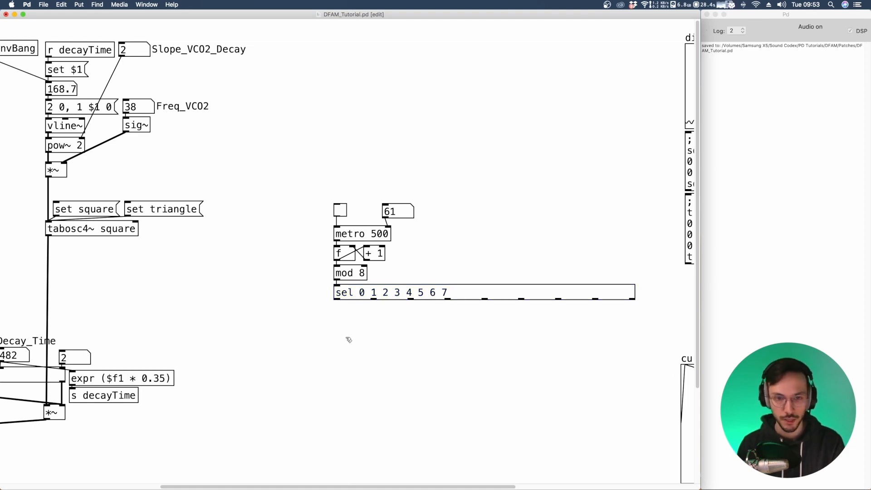
text(spigot)
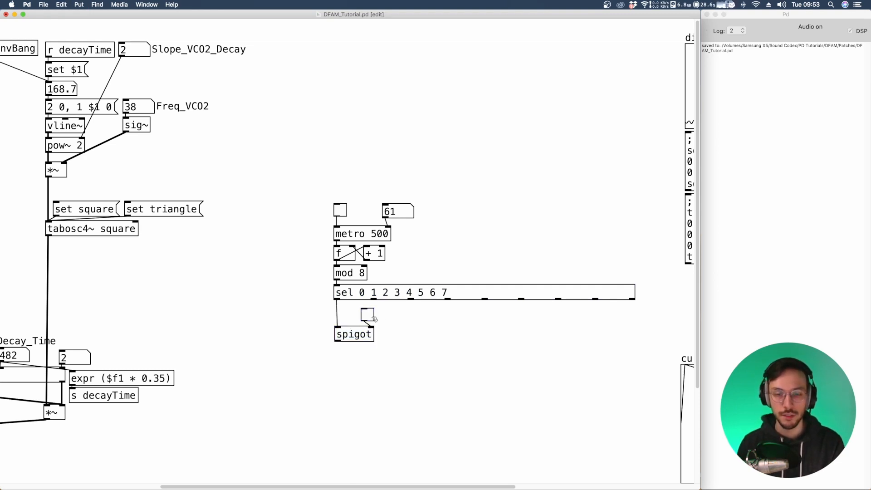
click(368, 316)
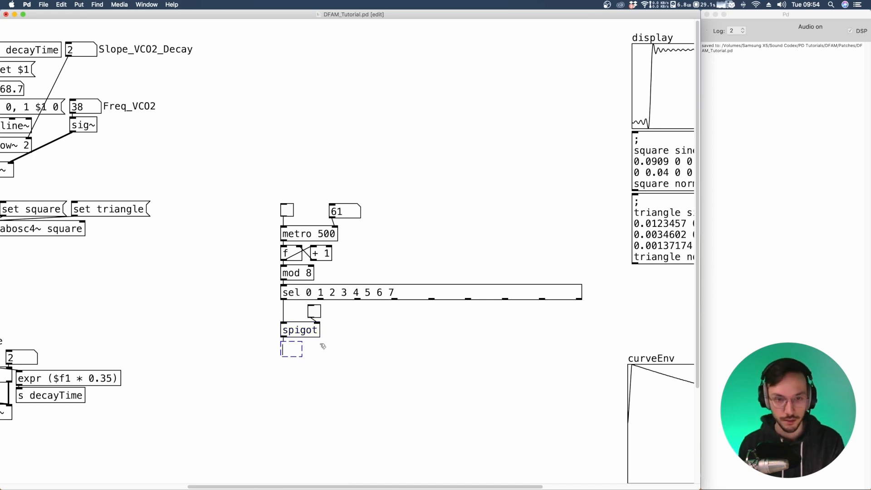
text(s)
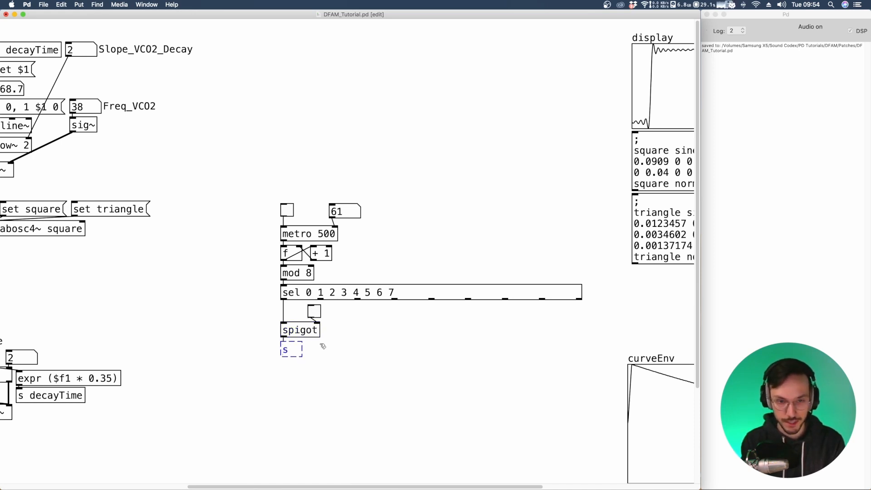
text(seqBang)
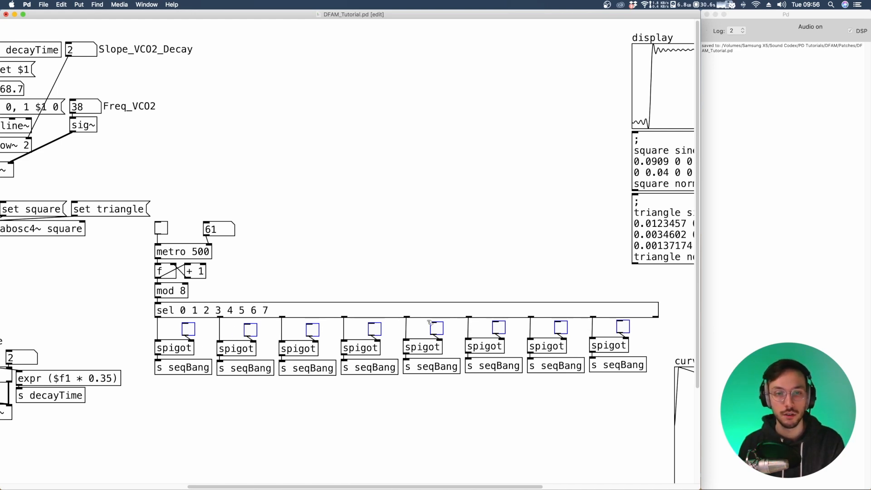
right_click(436, 328)
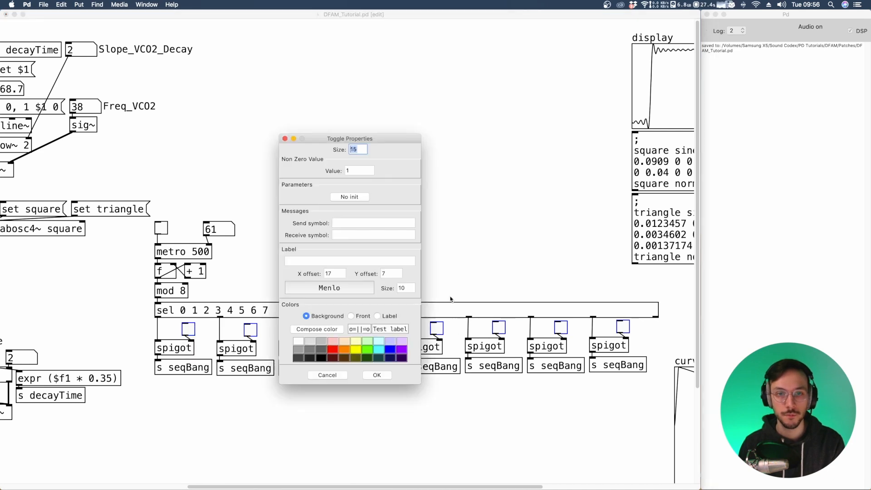
mouse_move(343, 330)
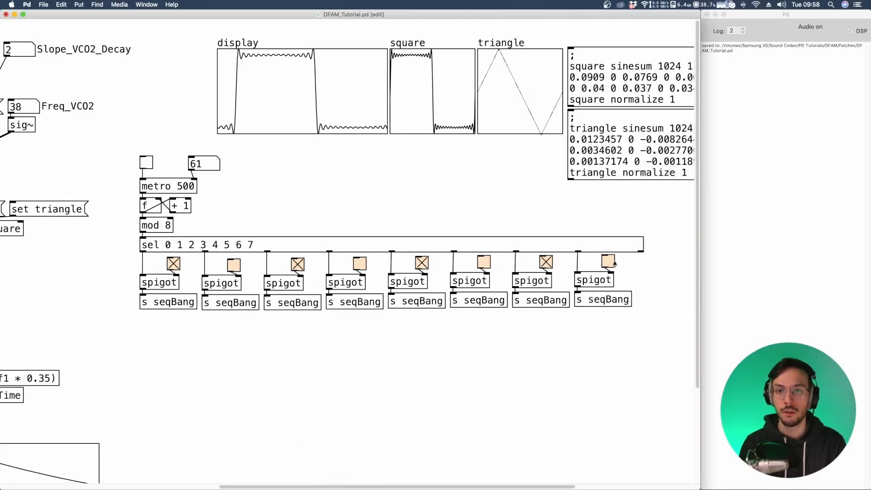
Remove the bang and [s envBang] sender after a quick metronome test of the sequencer
click(608, 262)
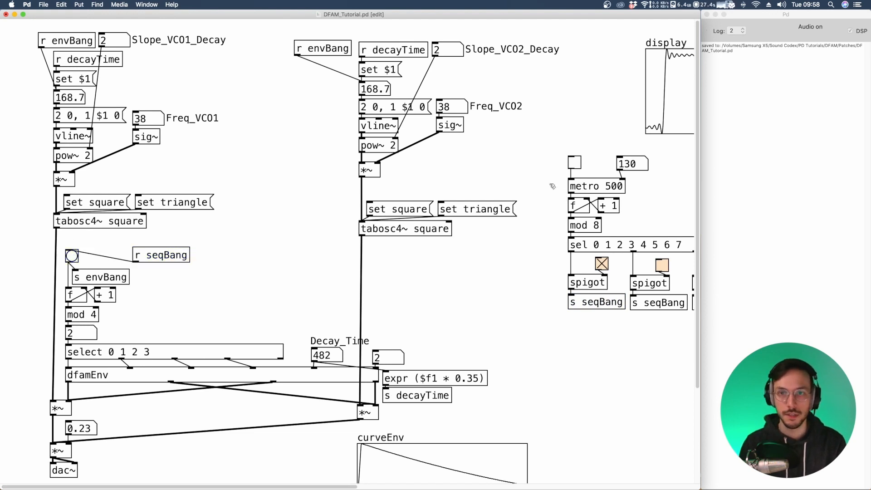
click(574, 162)
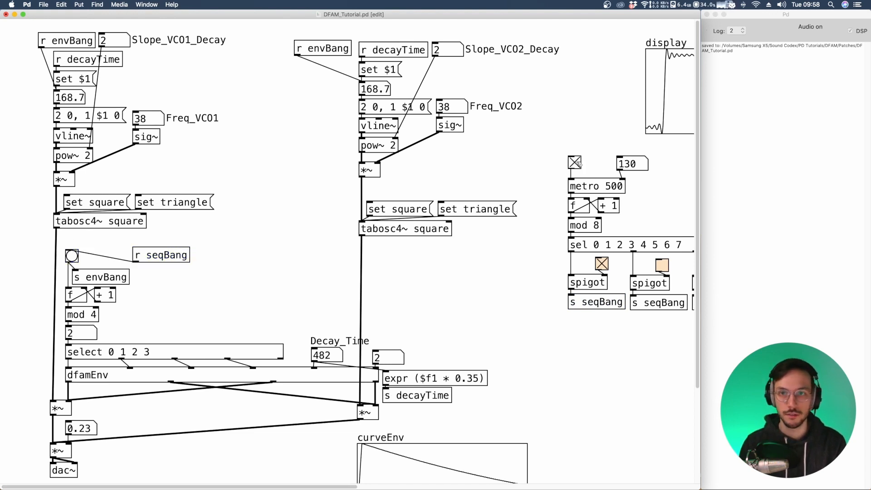
click(70, 256)
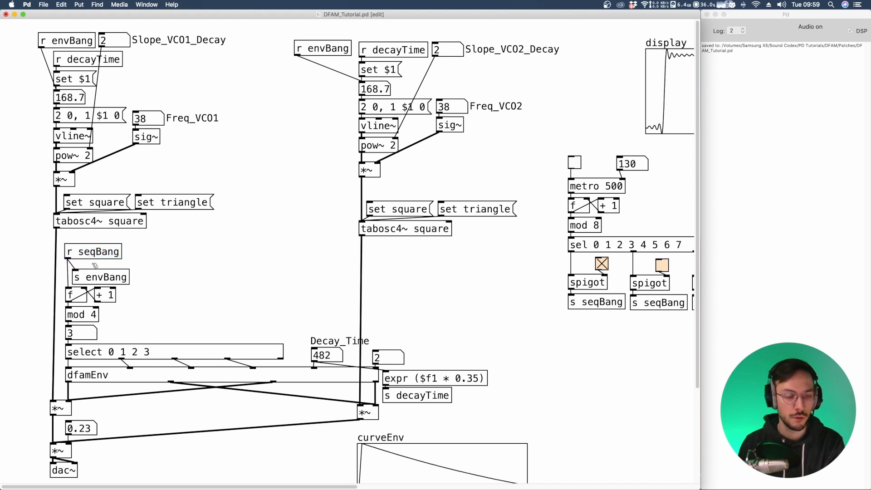
click(93, 254)
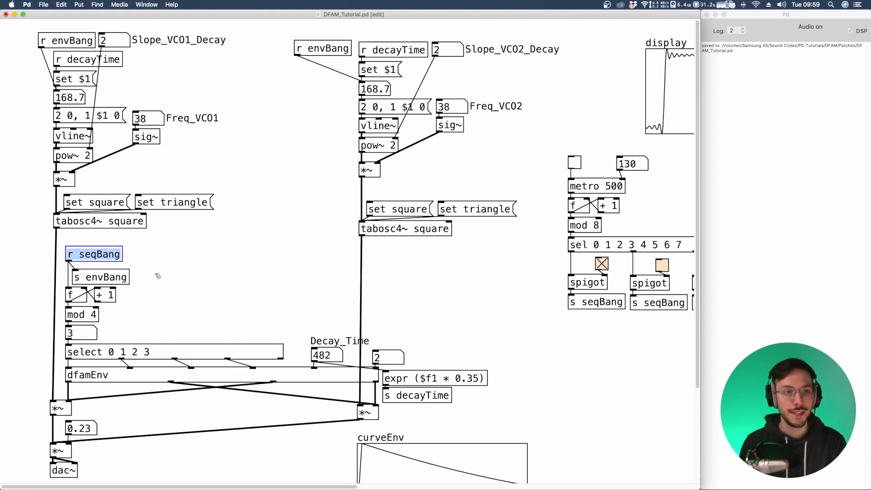
click(100, 277)
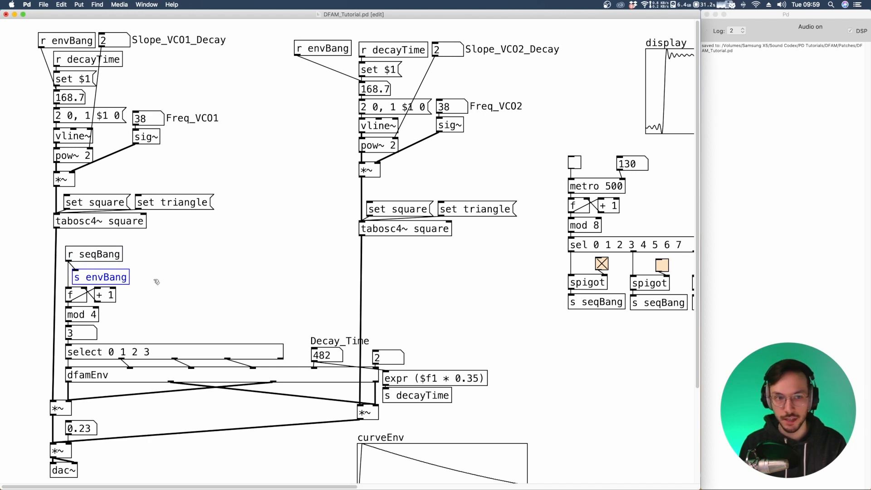
click(94, 254)
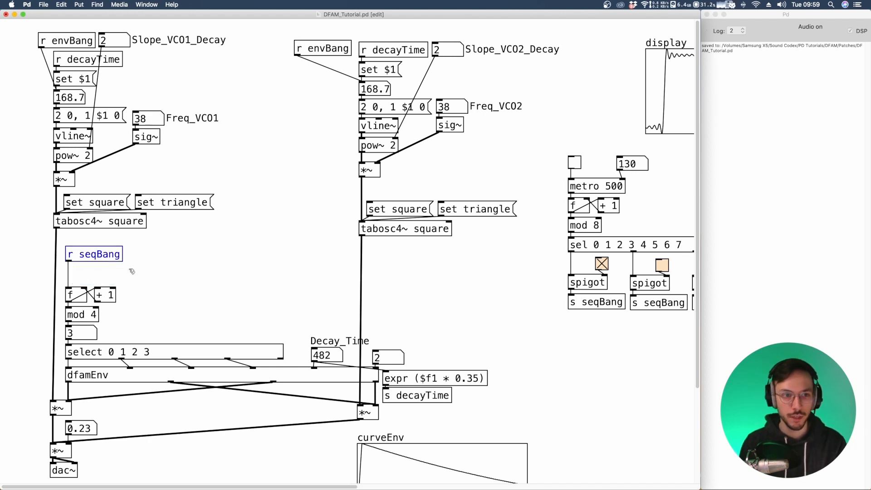
Rename both VCO receivers to [r seqBang] and switch all eight step toggles on
double_click(322, 48)
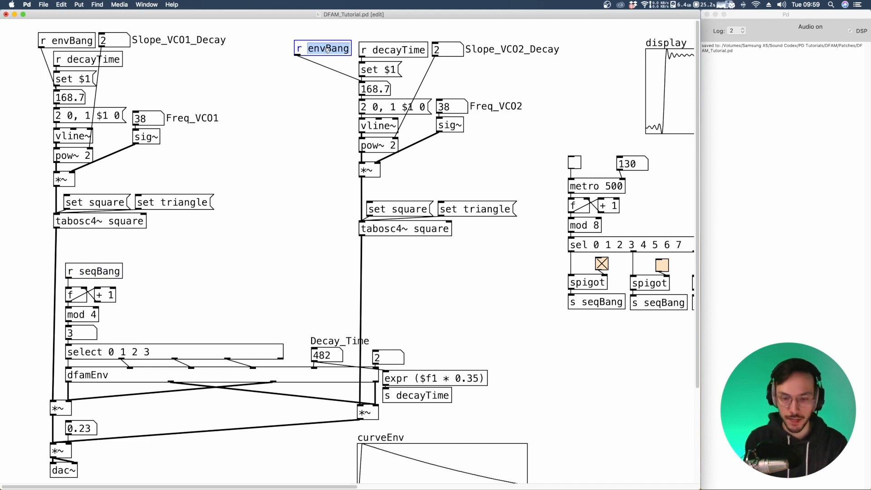
text(seqBang)
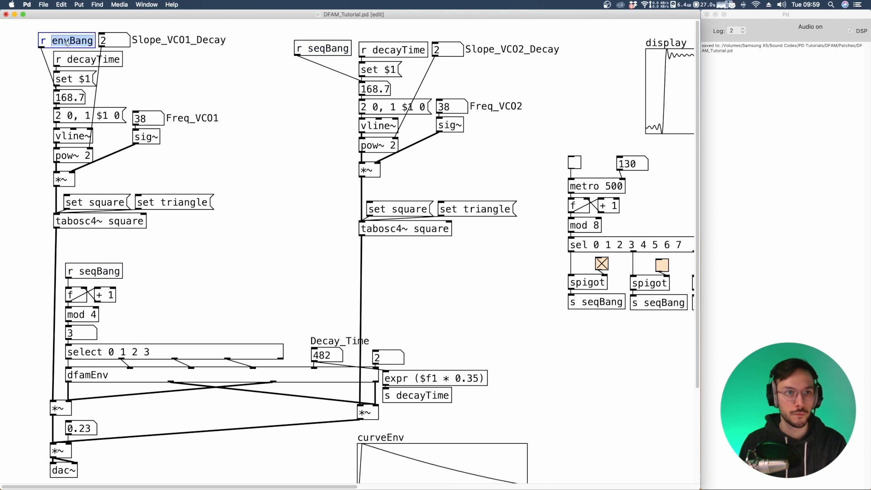
text(seqBang)
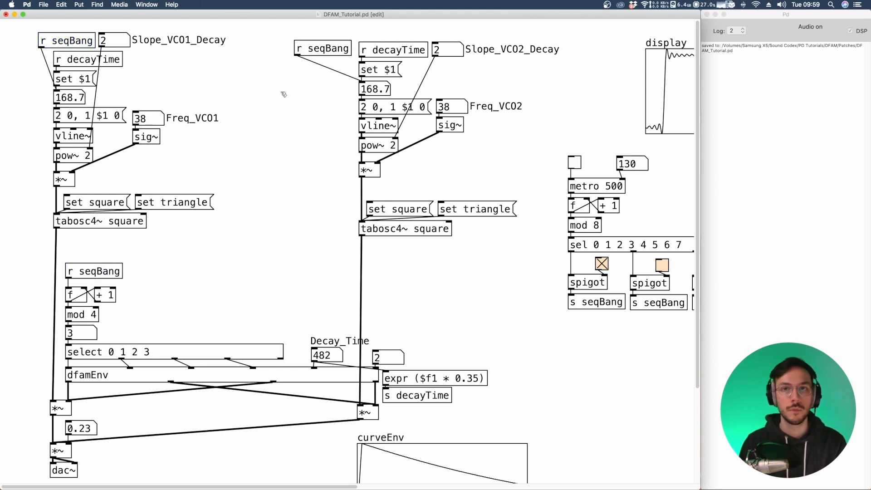
click(574, 161)
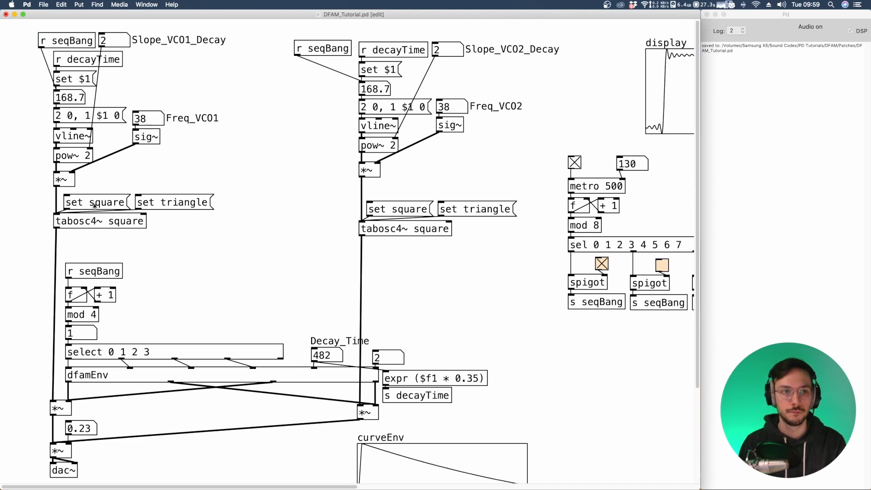
click(116, 39)
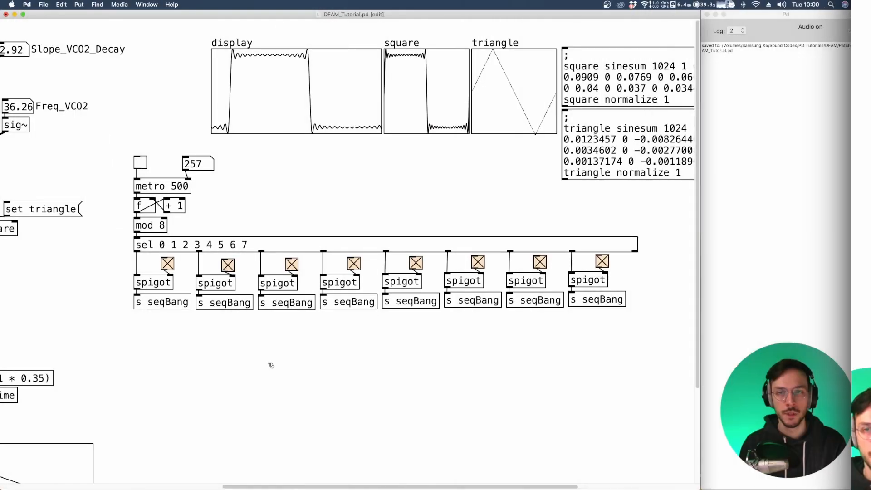
click(851, 31)
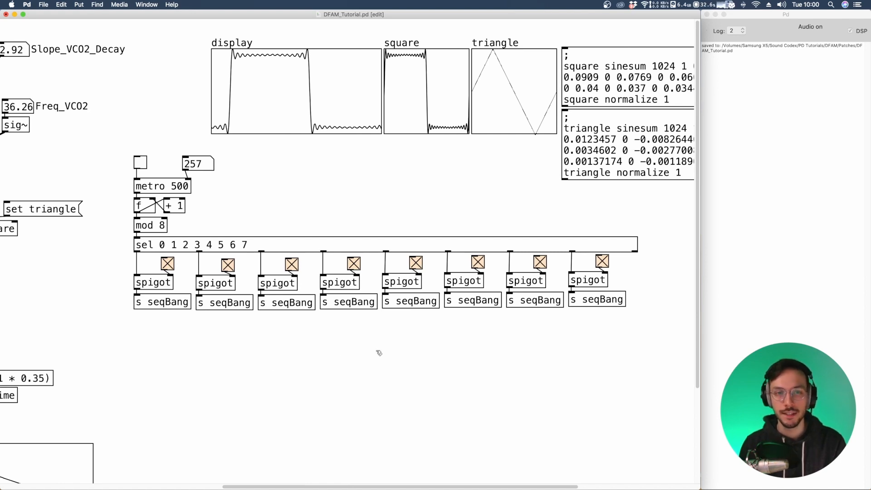
mouse_move(140, 383)
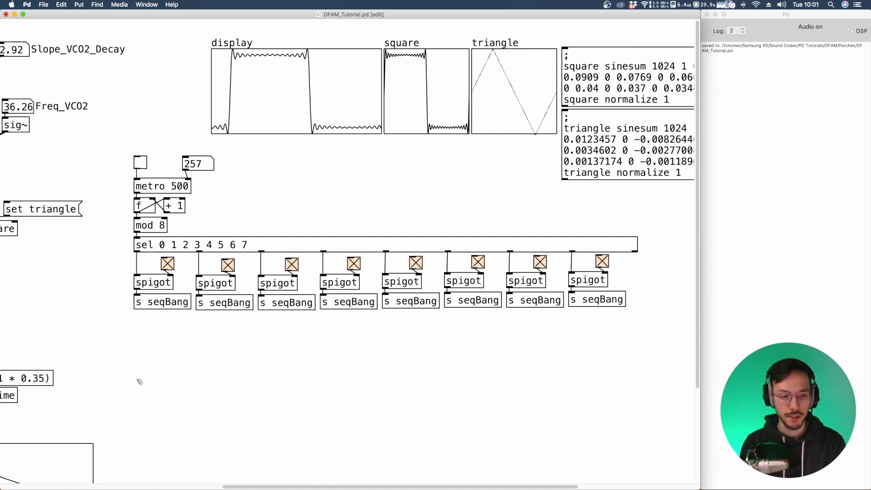
Add a float under the first spigot and place a vertical slider for the step pitch
click(139, 382)
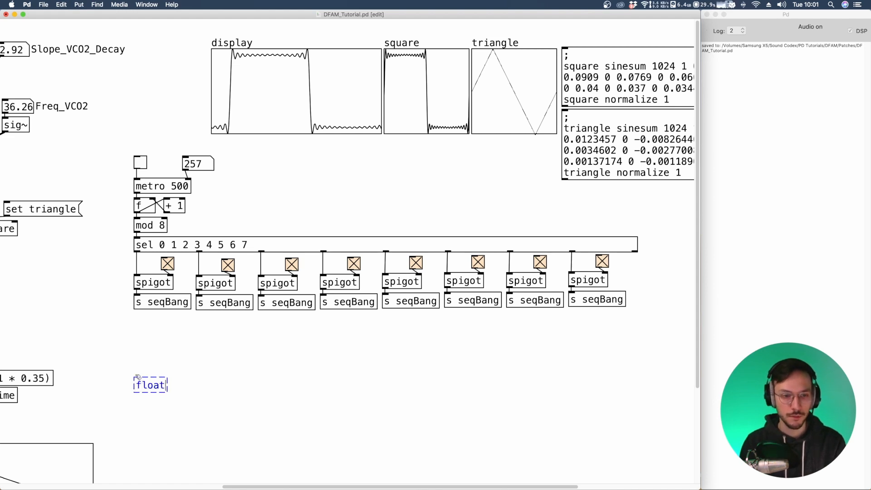
drag(138, 292, 138, 378)
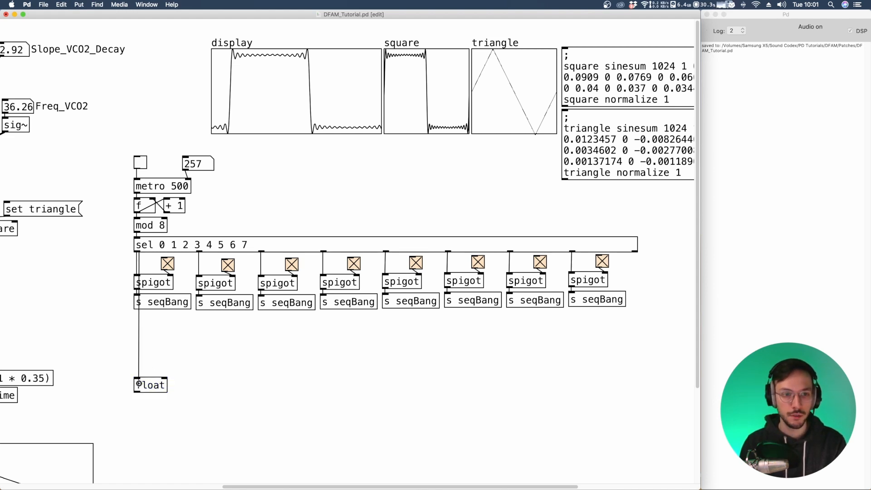
click(150, 385)
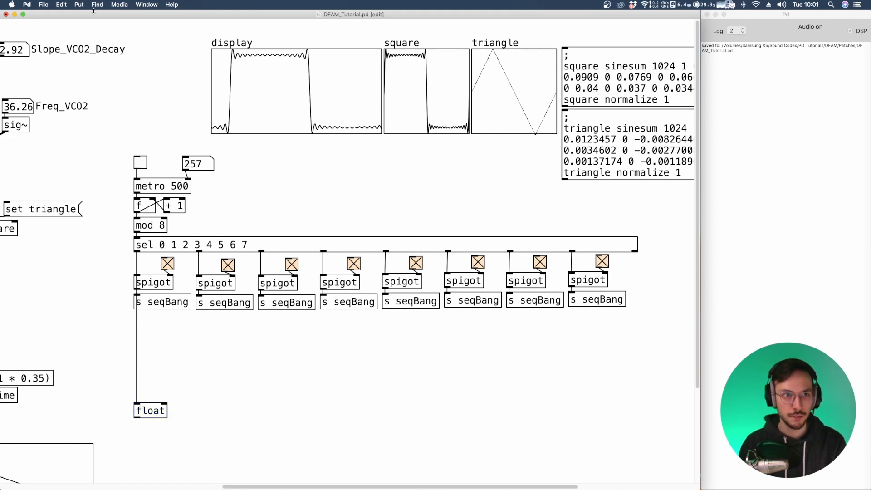
click(78, 5)
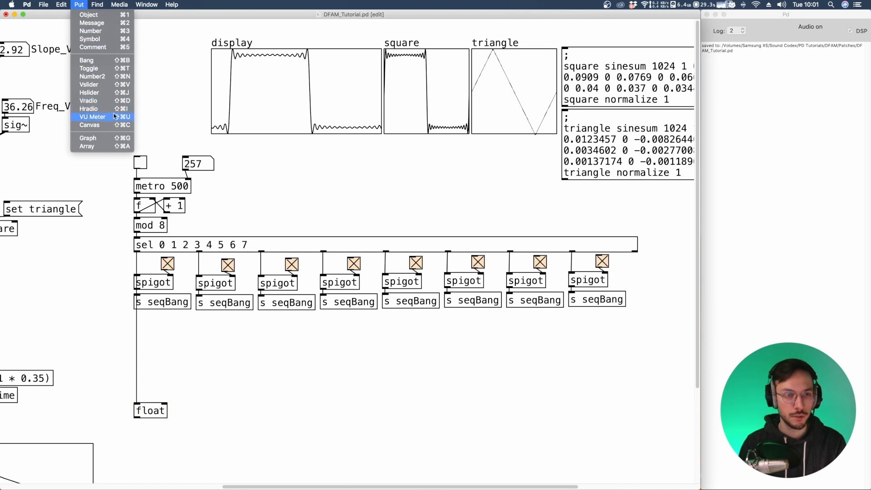
mouse_move(90, 92)
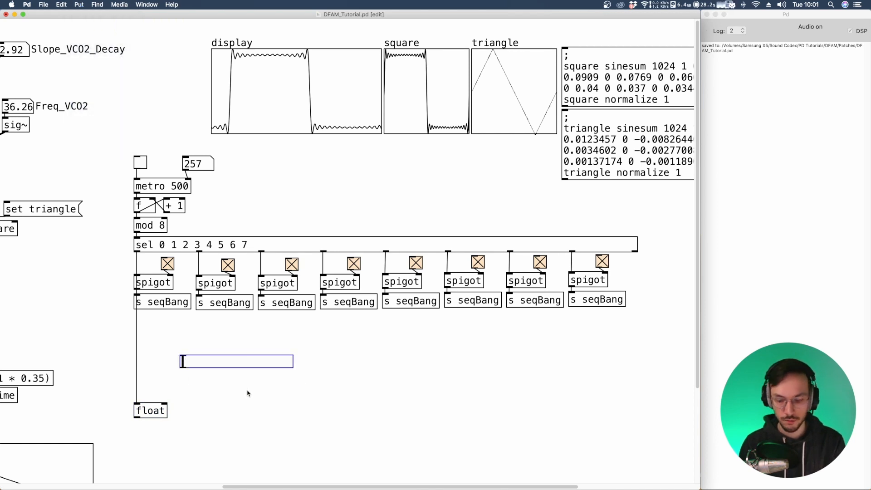
click(78, 5)
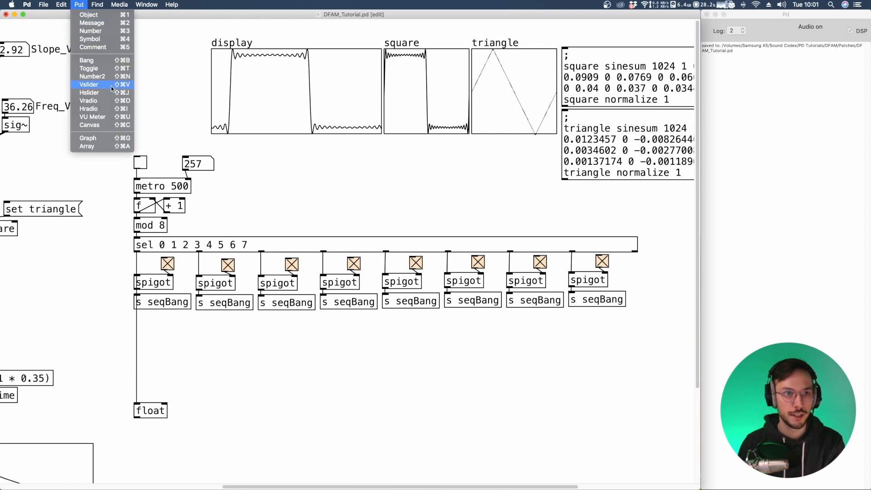
click(89, 84)
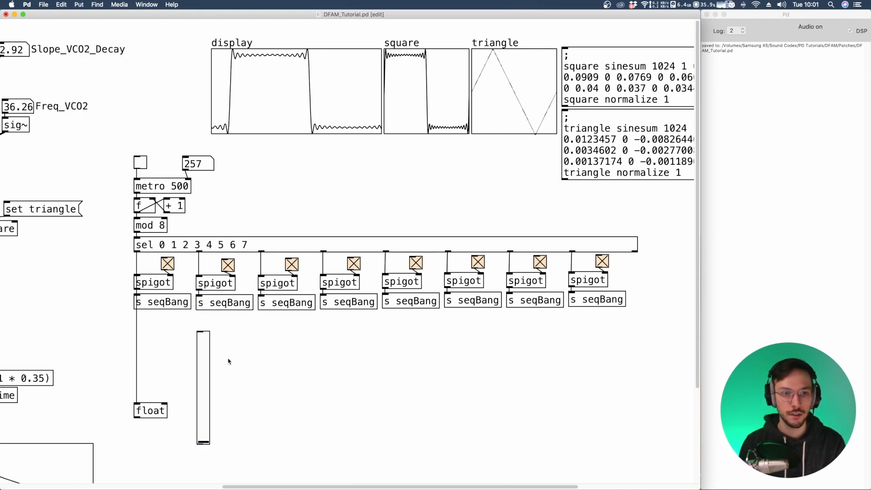
Set the vslider to width 30, height 80 with a purple background
right_click(202, 387)
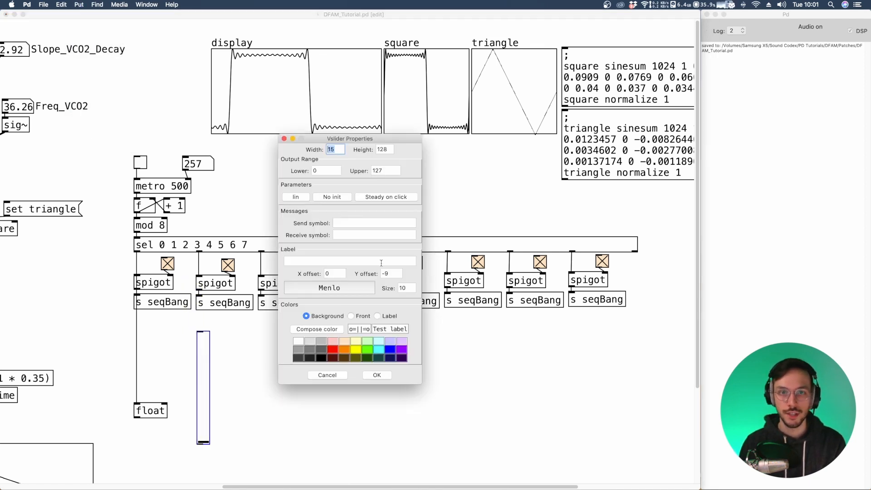
text(30)
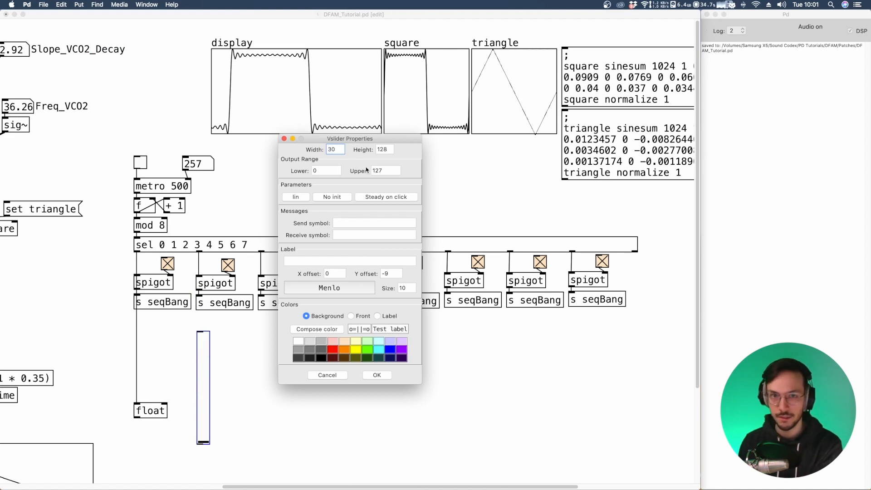
click(383, 149)
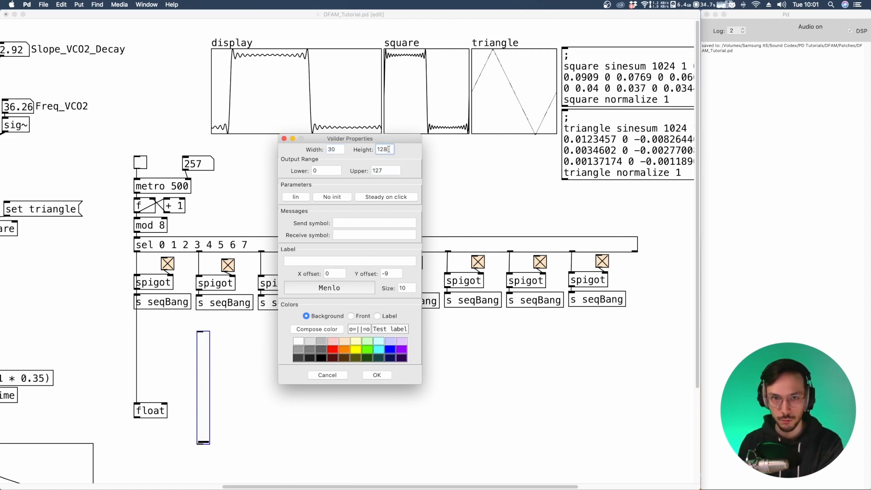
click(376, 375)
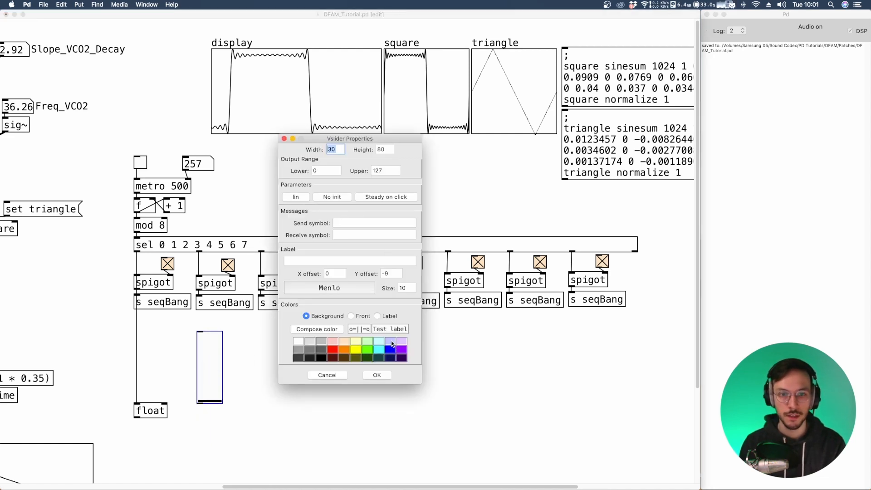
click(376, 375)
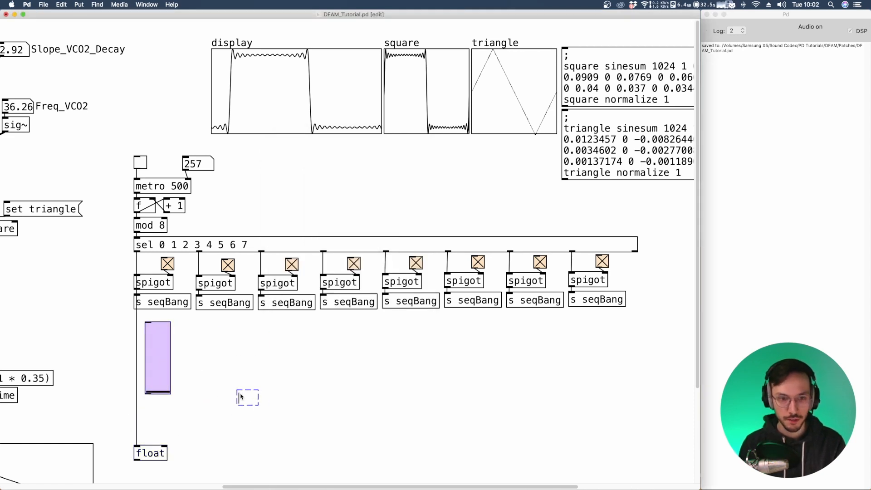
Insert an [i] and [mtof] between the slider and float and test the pitch chain
text(int)
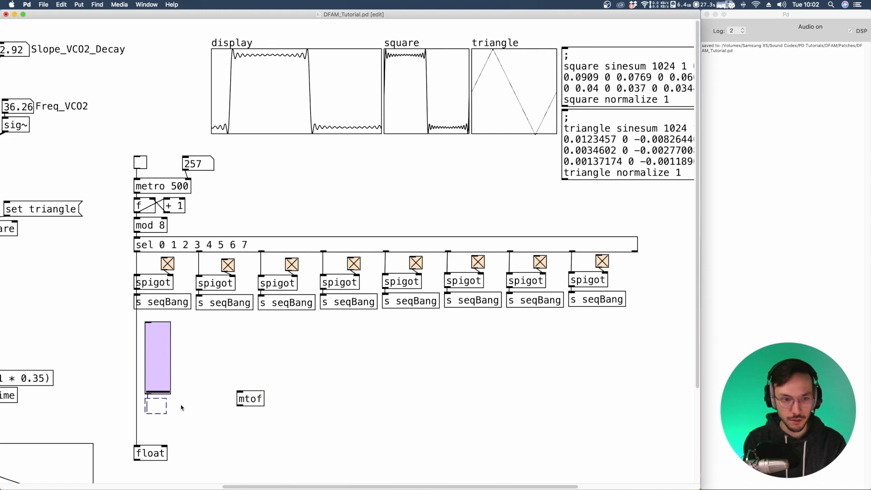
text(i)
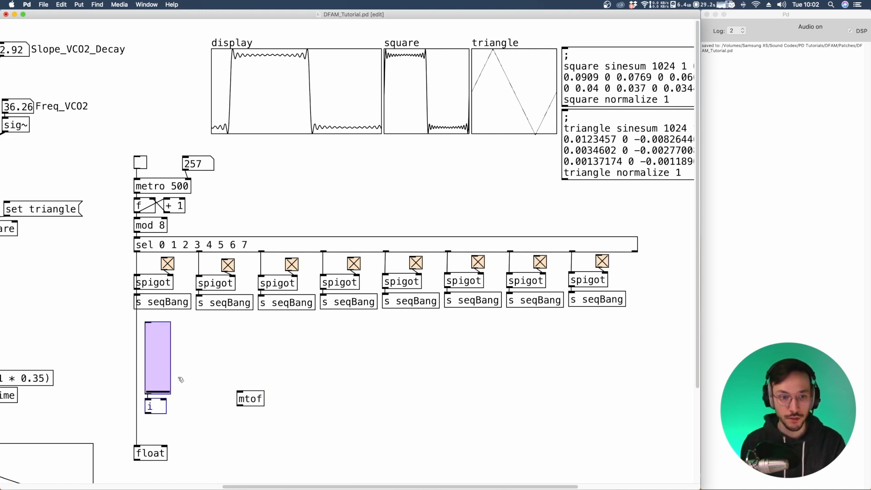
drag(250, 398, 231, 422)
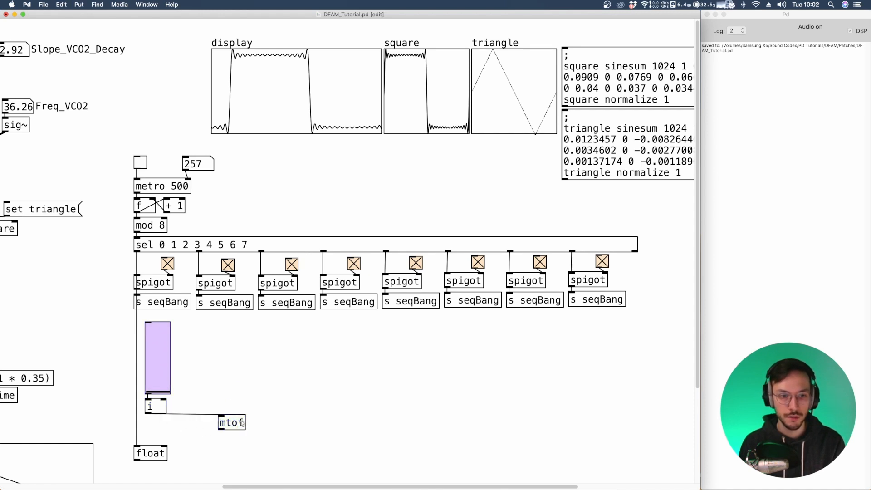
drag(231, 422, 158, 427)
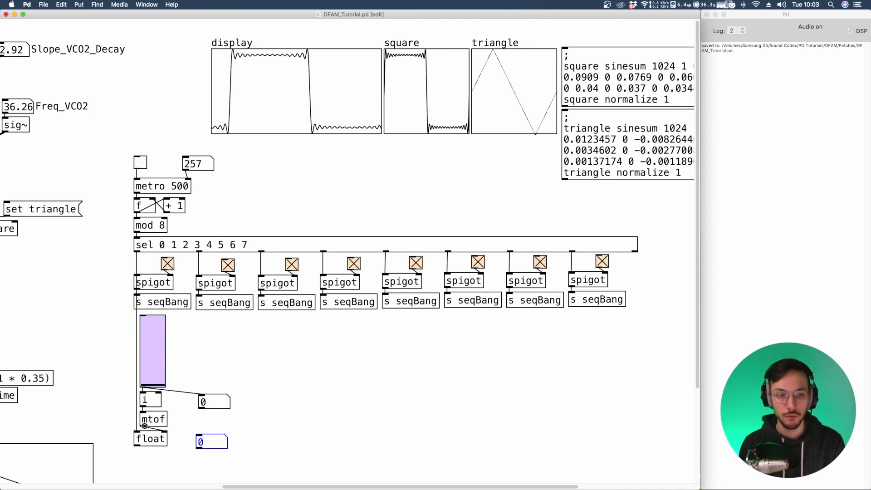
click(213, 402)
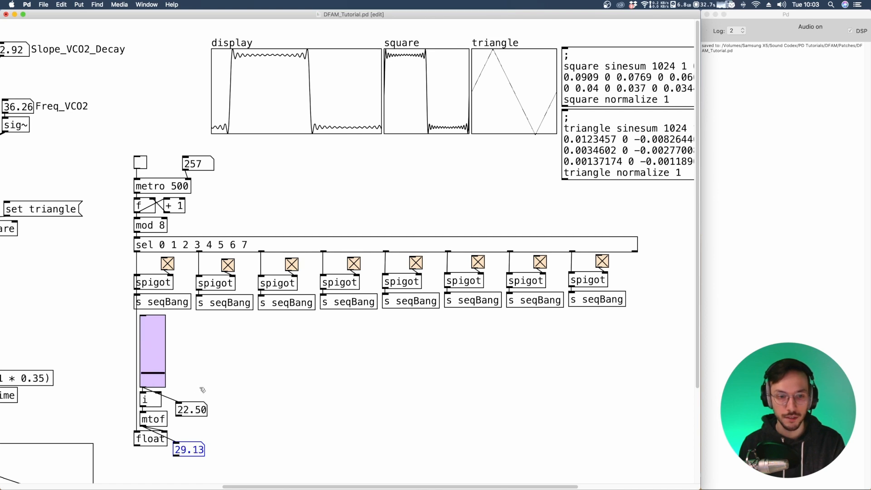
Set the pitch slider's lower range to 22 in its properties
right_click(152, 353)
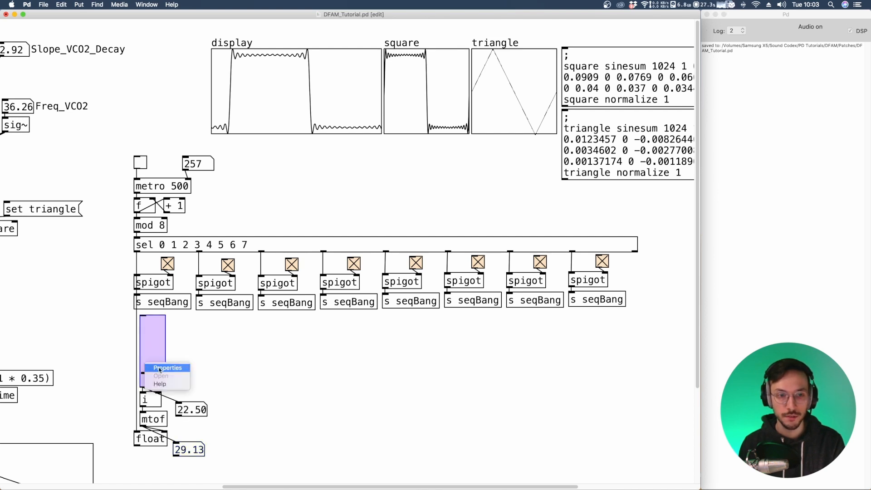
click(167, 368)
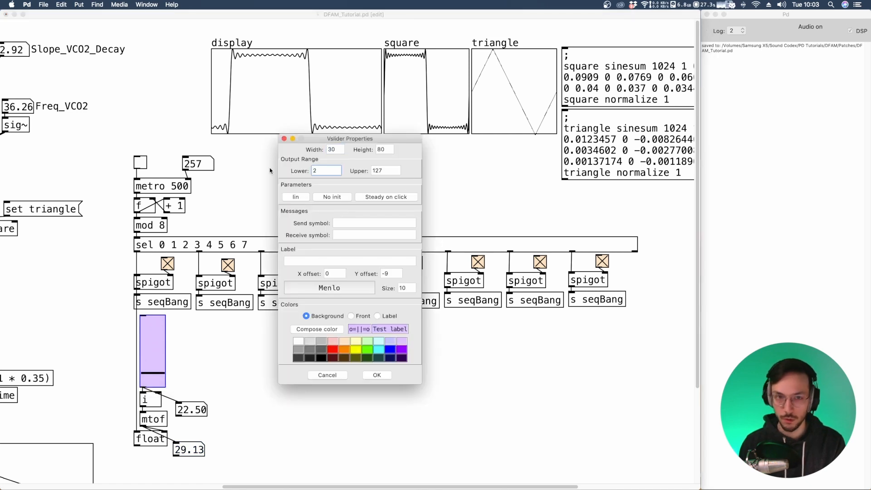
text(2)
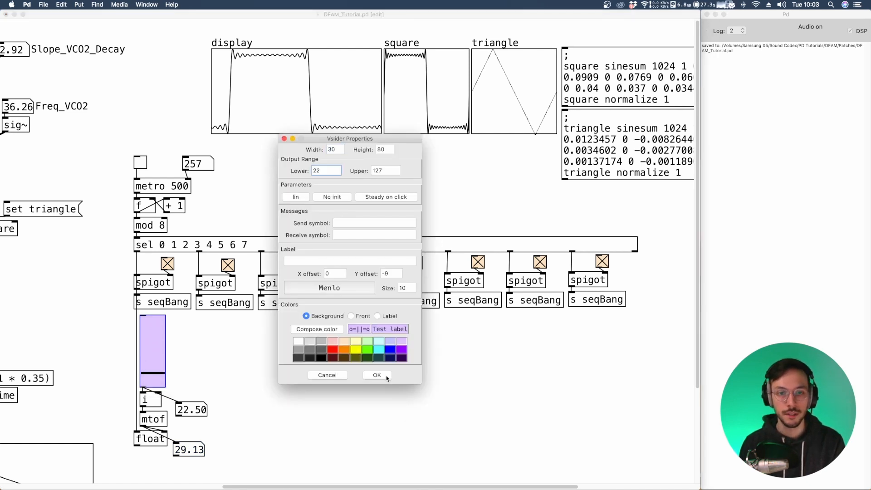
click(376, 375)
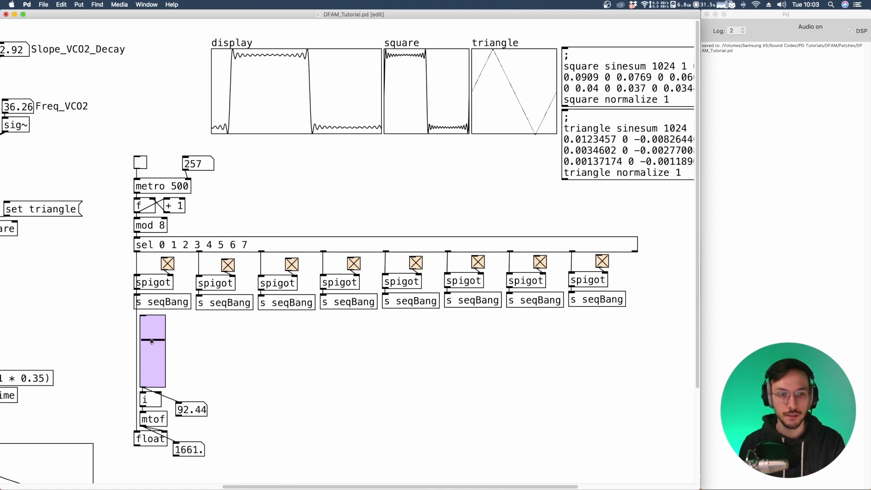
Copy the slider–i–mtof–float chain under all eight spigots and wire the floats into [s freq1] beside [s freq2]
drag(152, 343, 154, 325)
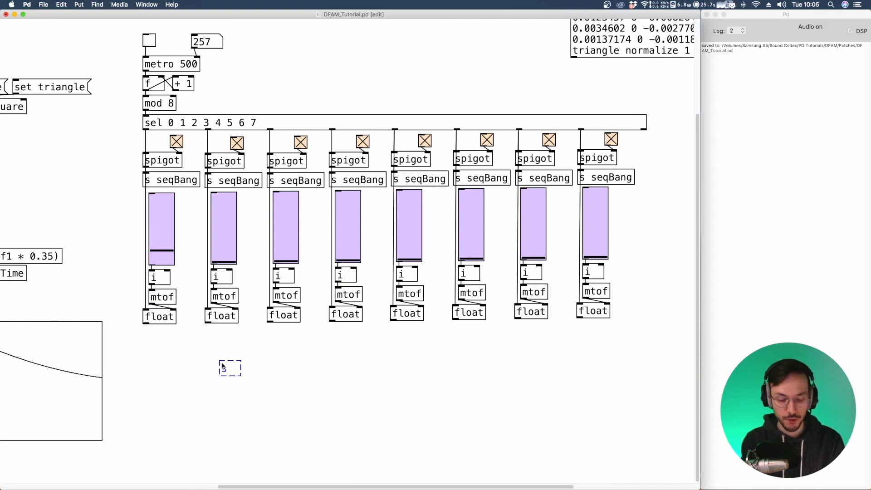
text(freq)
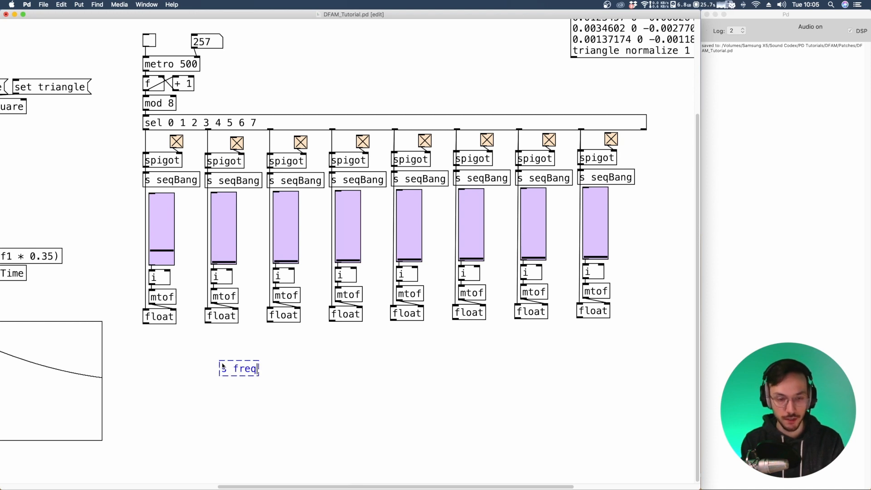
text(1)
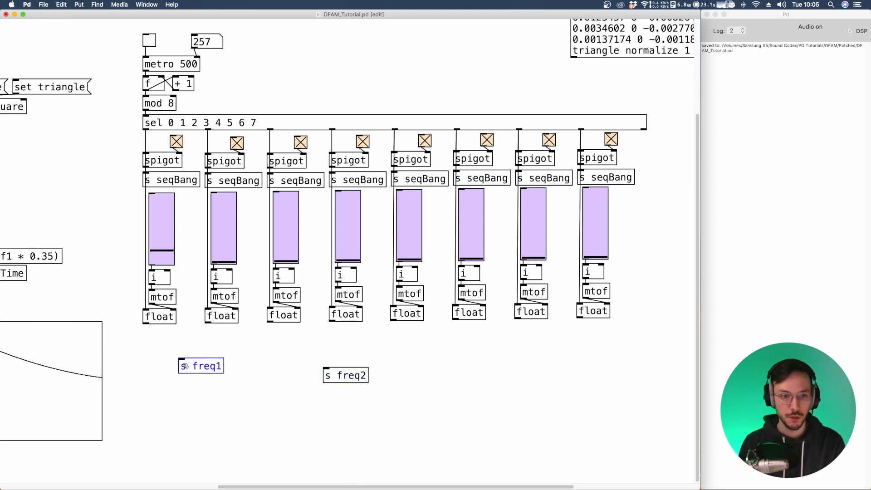
drag(202, 366, 164, 357)
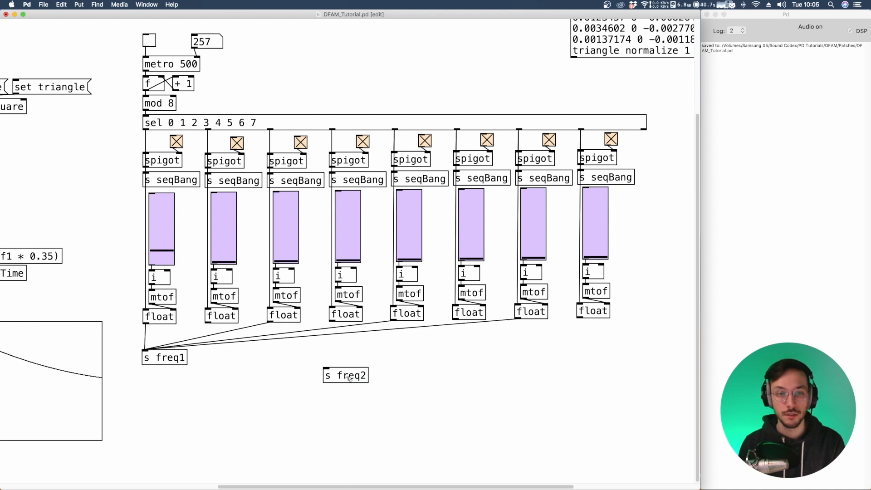
drag(346, 375, 259, 361)
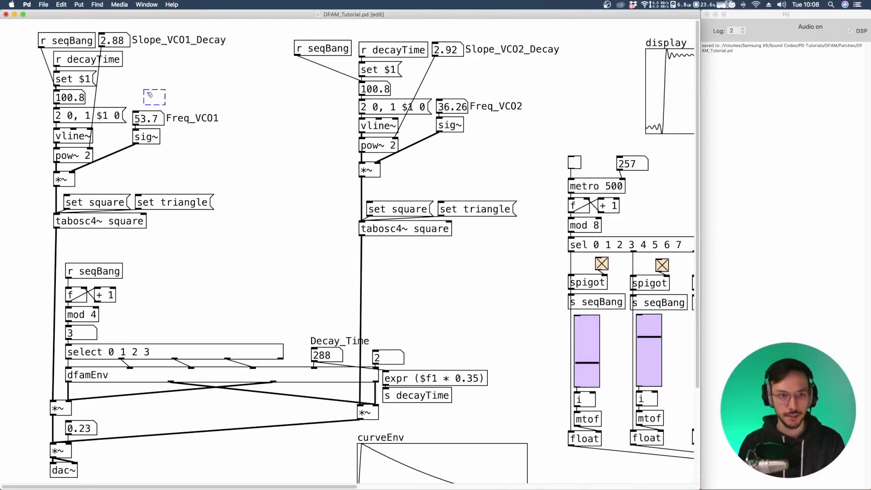
Create [r freq1] and [r freq2] feeding the Freq_VCO1 and Freq_VCO2 number boxes
text(r fre1)
text(r freq2)
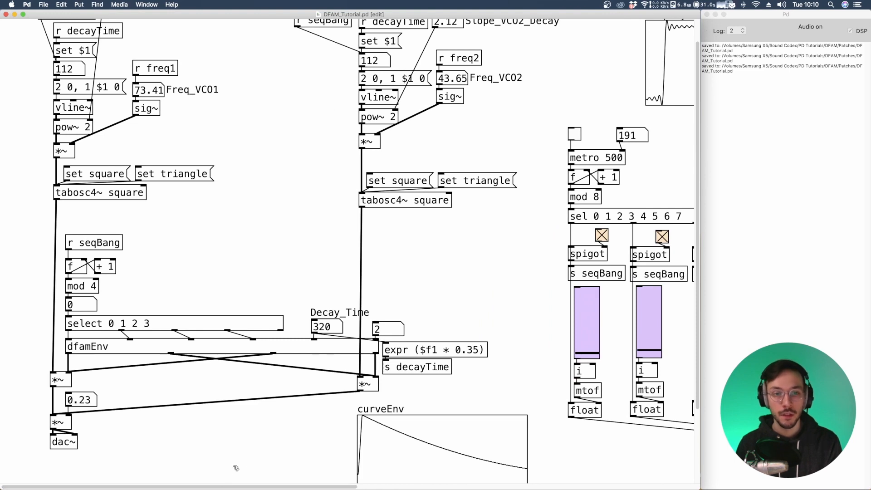
click(87, 346)
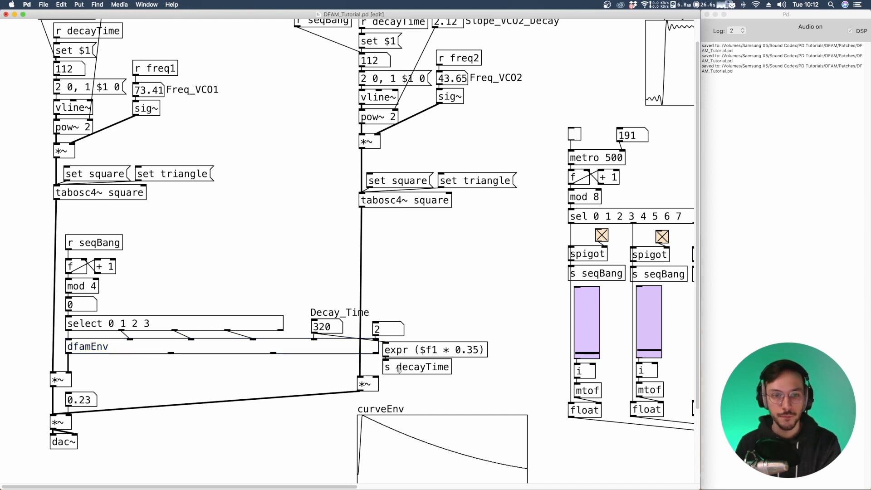
Add a second [dfamEnv] from [select 0 1 2 3] into VCO2's [*~] and route alternate floats to [s freq2]
click(108, 323)
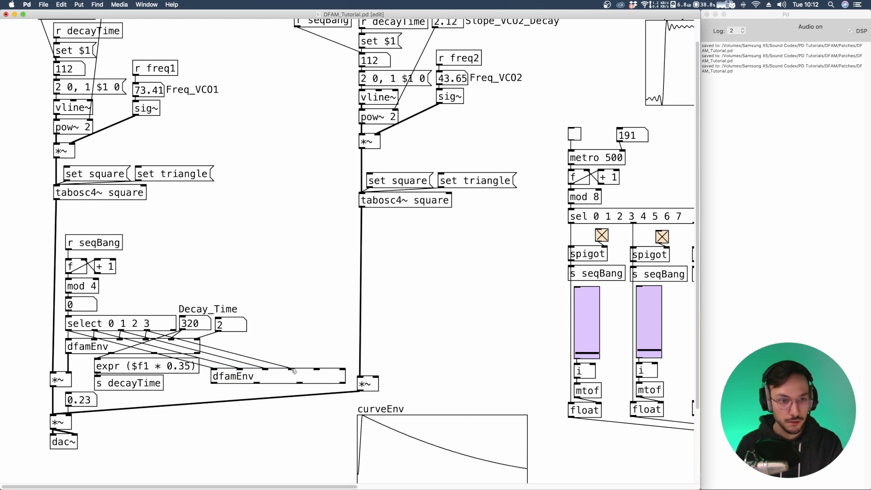
mouse_move(263, 332)
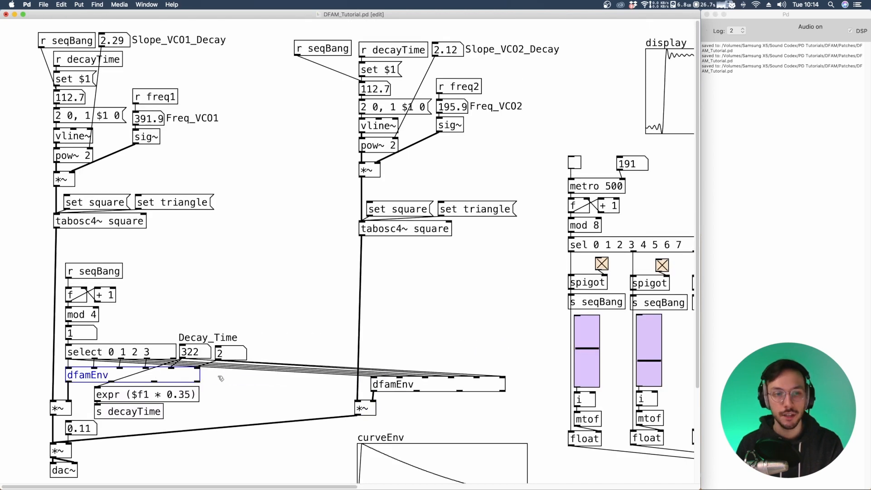
mouse_move(251, 420)
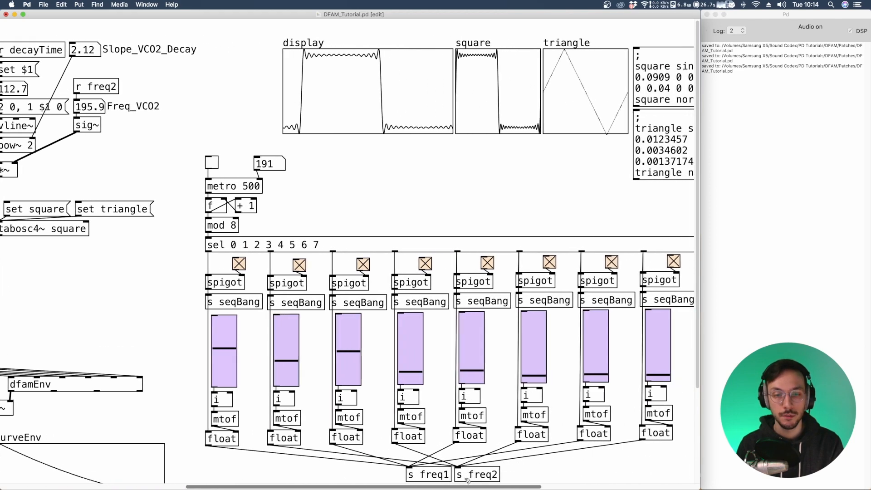
scroll(down, 3)
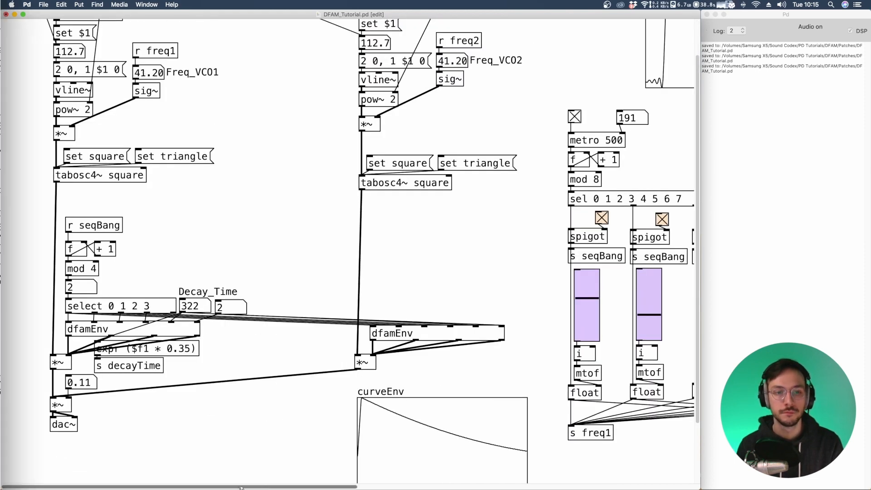
Drag the [*~ 0.11] and [dac~] further down beneath the envelope section
scroll(down, 3)
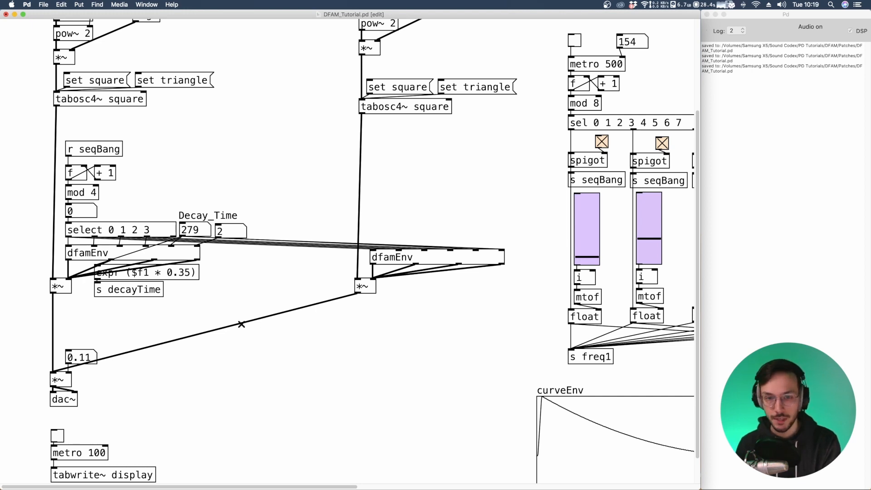
Give VCO1 and VCO2 each an hslider level control with a green background
click(344, 321)
text(*~)
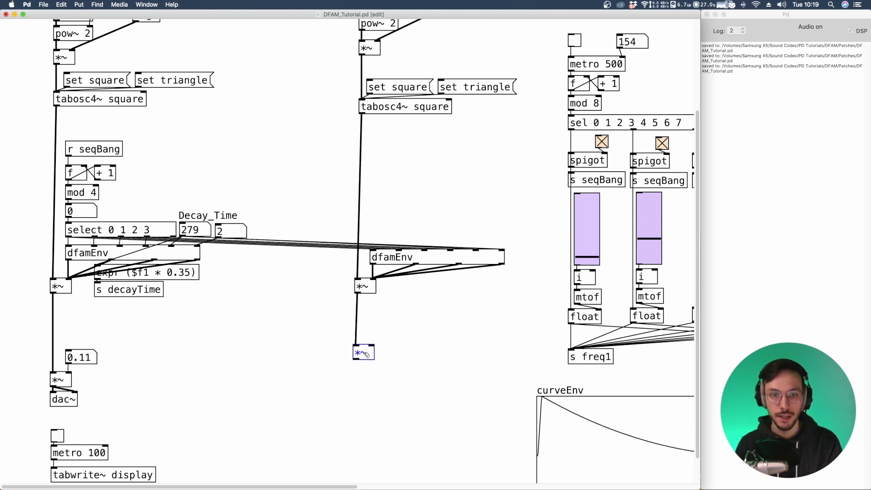
click(78, 5)
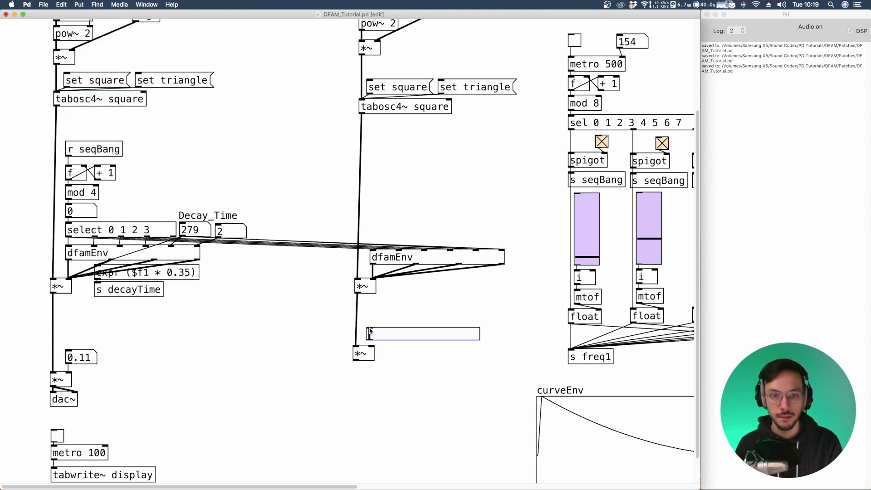
right_click(422, 333)
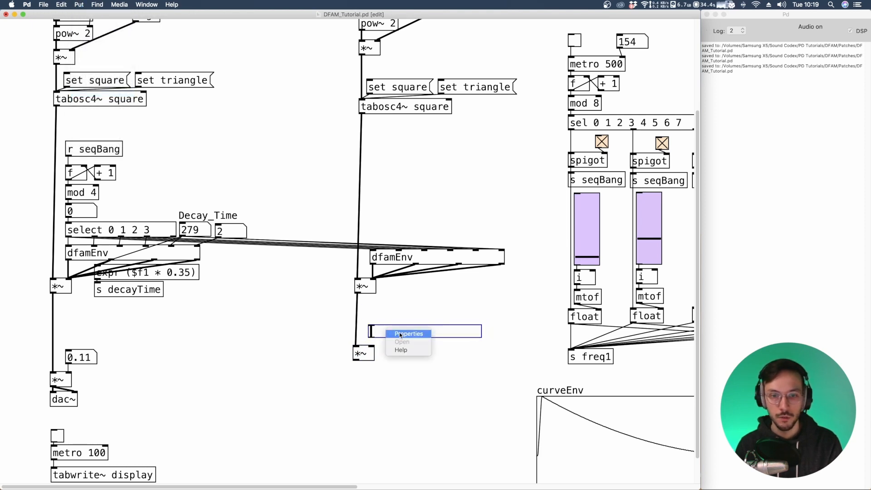
click(410, 333)
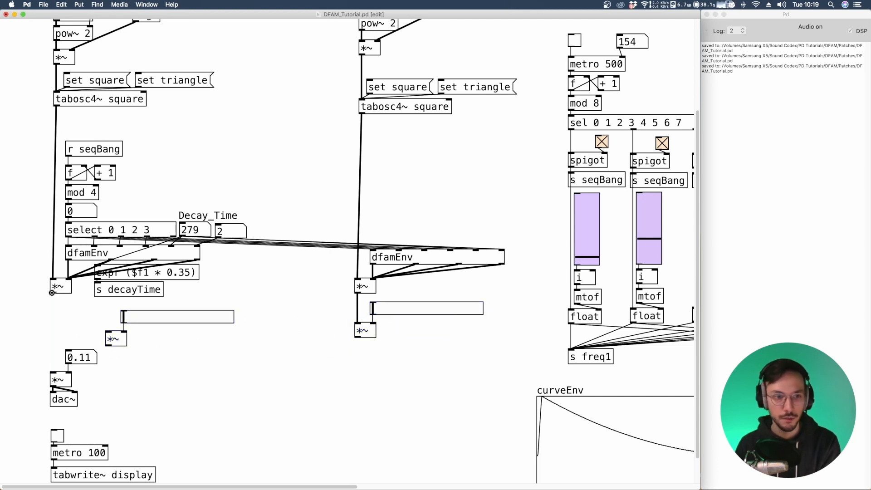
right_click(150, 316)
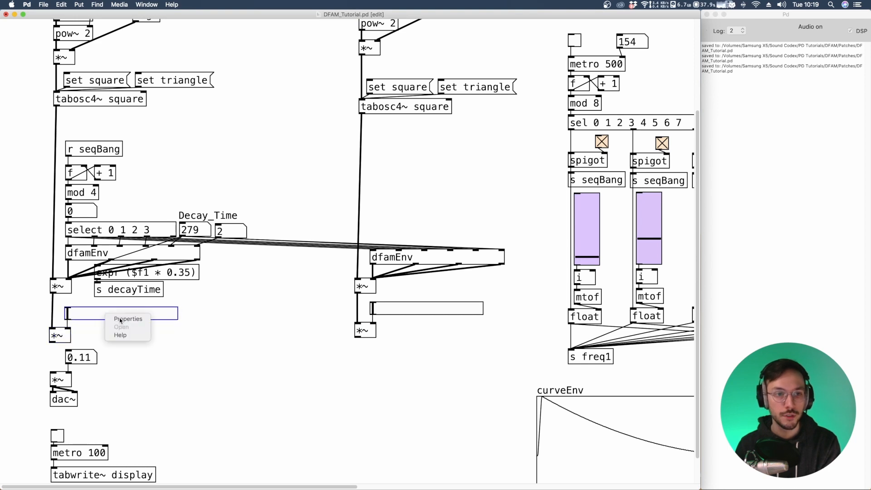
click(128, 318)
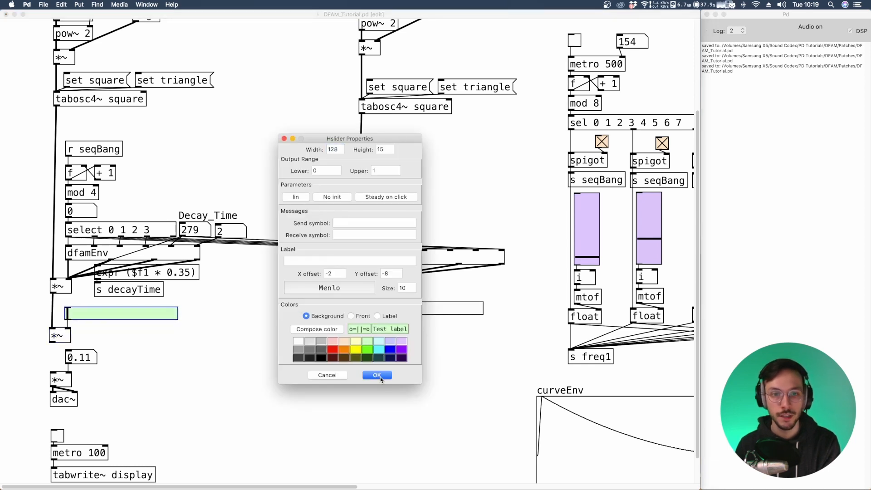
click(376, 375)
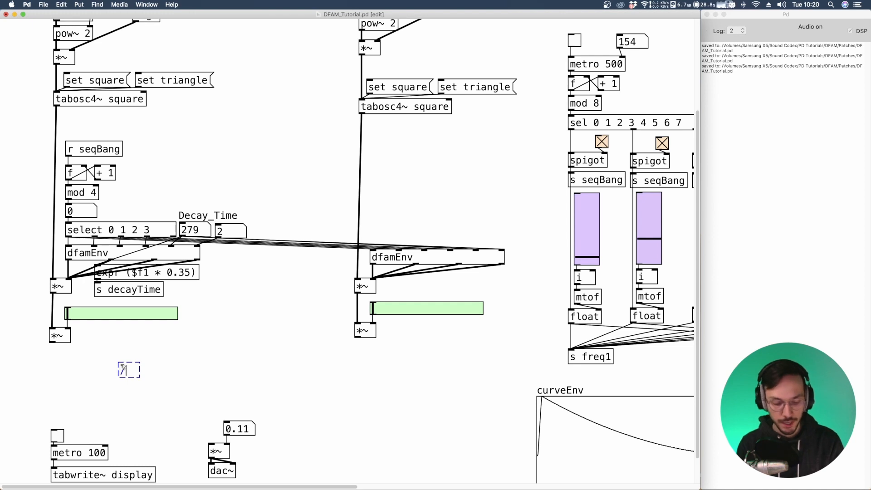
Sum both VCO [*~] outputs through a [/~ 2] stage placed under the first VCO
text(/~ 2)
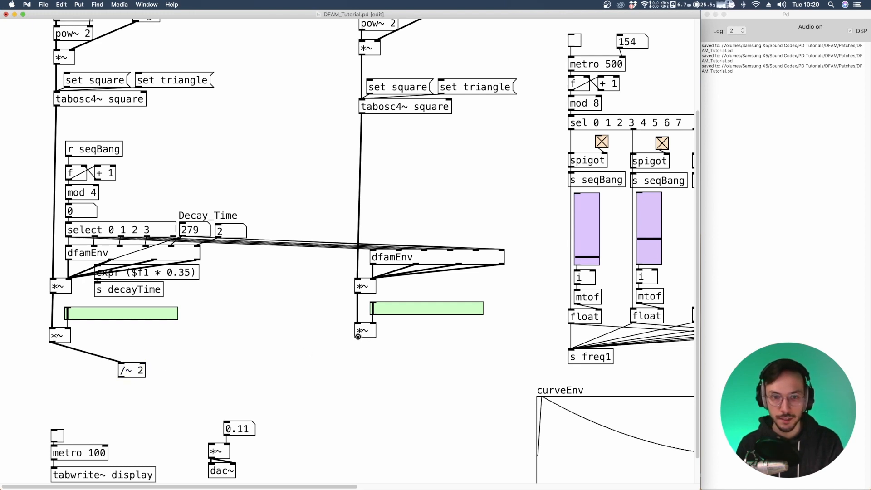
drag(364, 337, 132, 371)
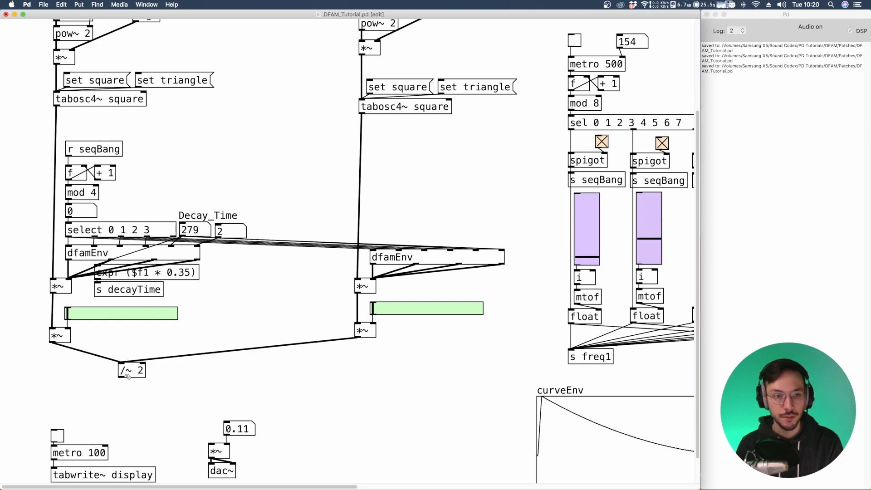
drag(132, 370, 62, 363)
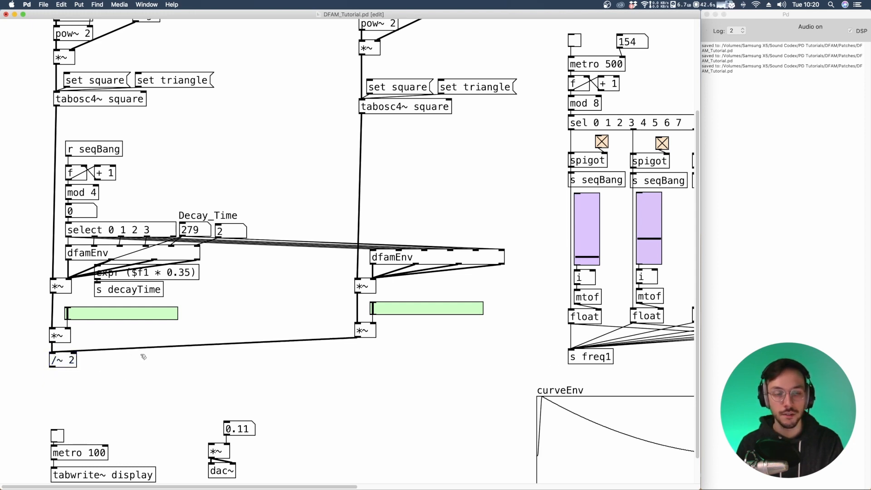
mouse_move(110, 364)
text(noise~)
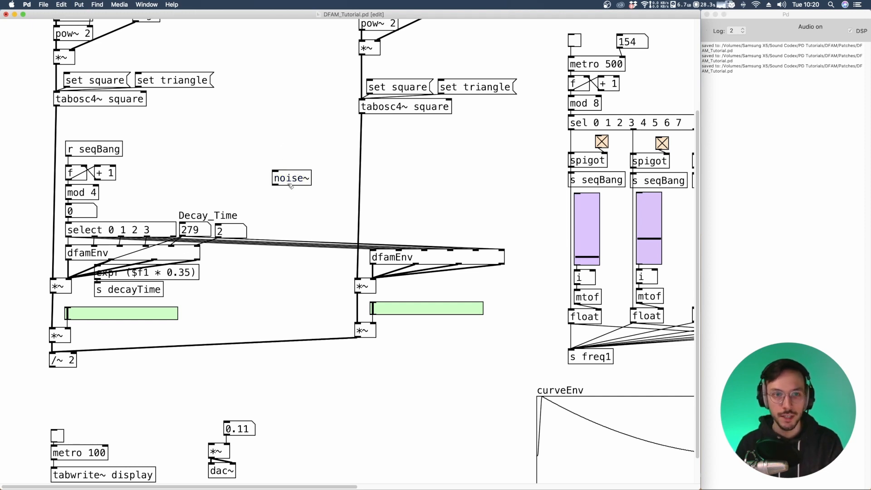
Place a noise~ source with a copied slider and [*~] between the two VCO chains
drag(291, 178, 291, 237)
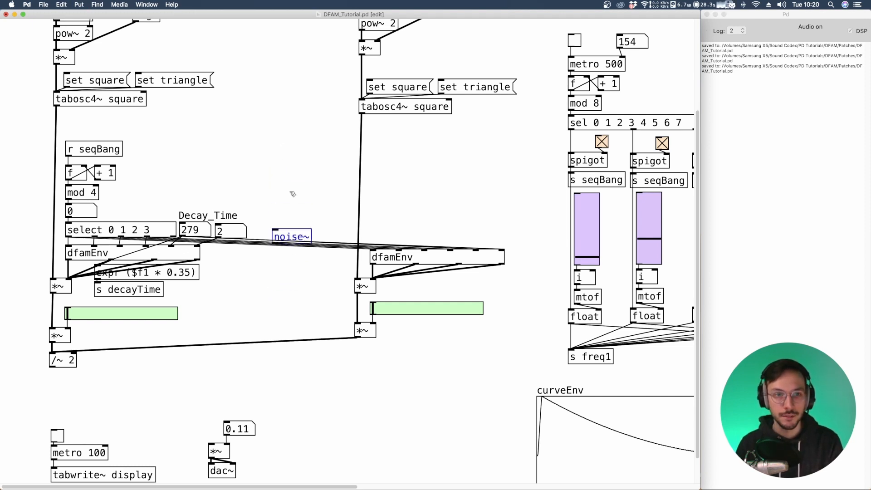
scroll(down, 3)
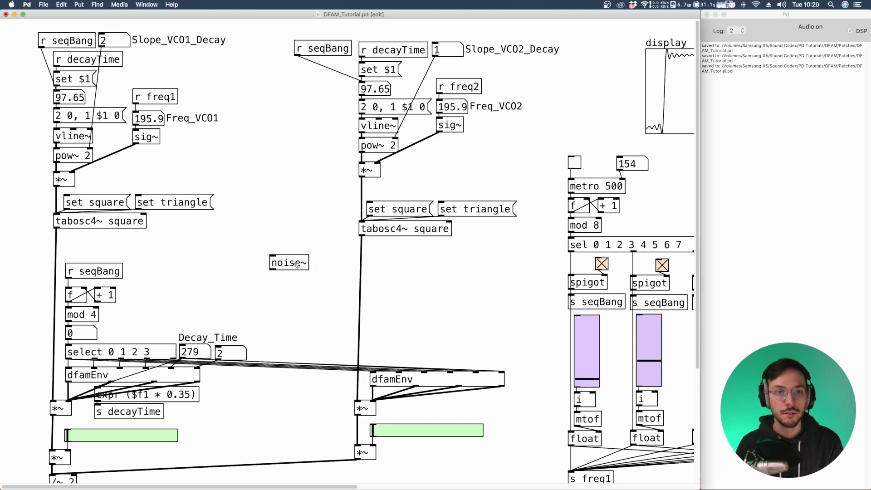
drag(288, 262, 276, 402)
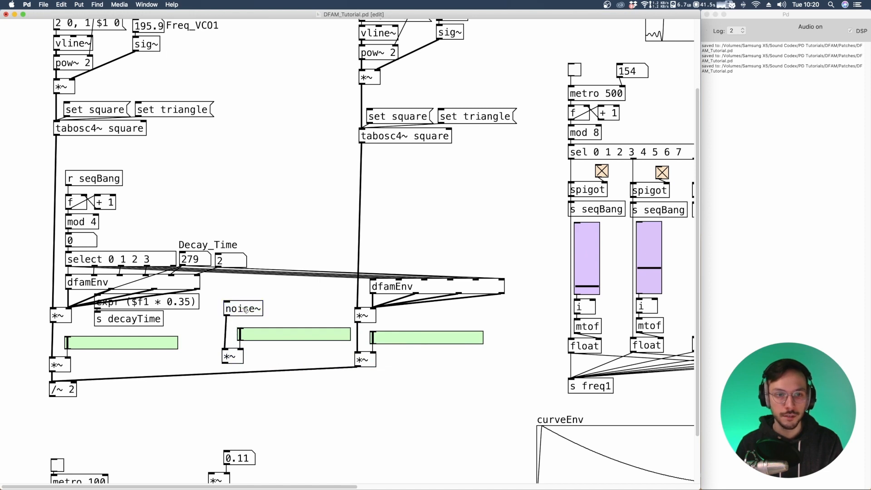
click(242, 313)
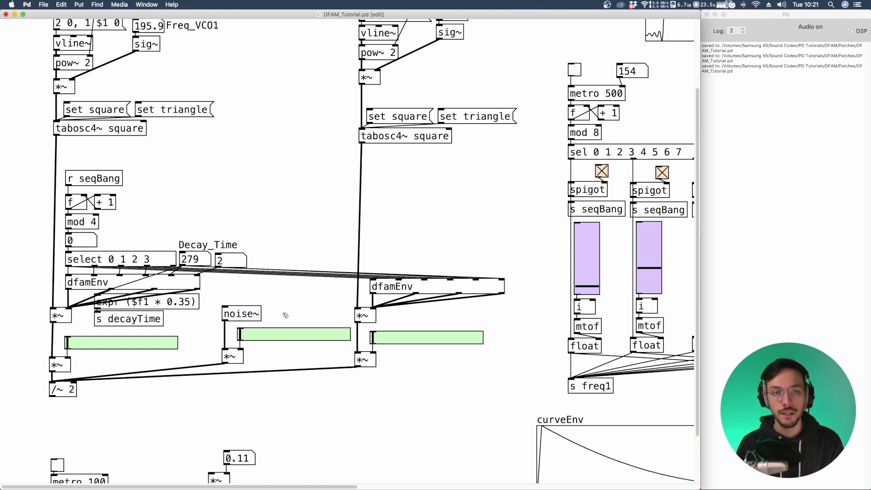
Set the noise slider's upper range to 0.5 and connect [/~ 2] into the dac~ chain
right_click(294, 336)
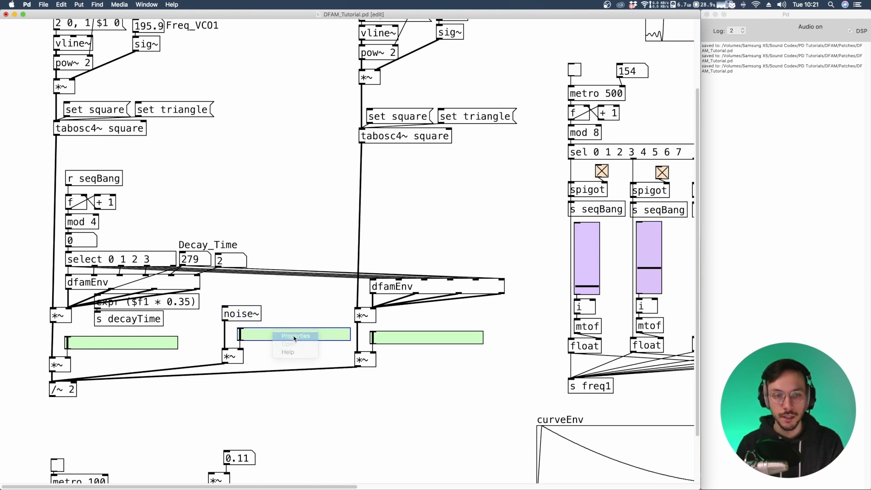
click(295, 336)
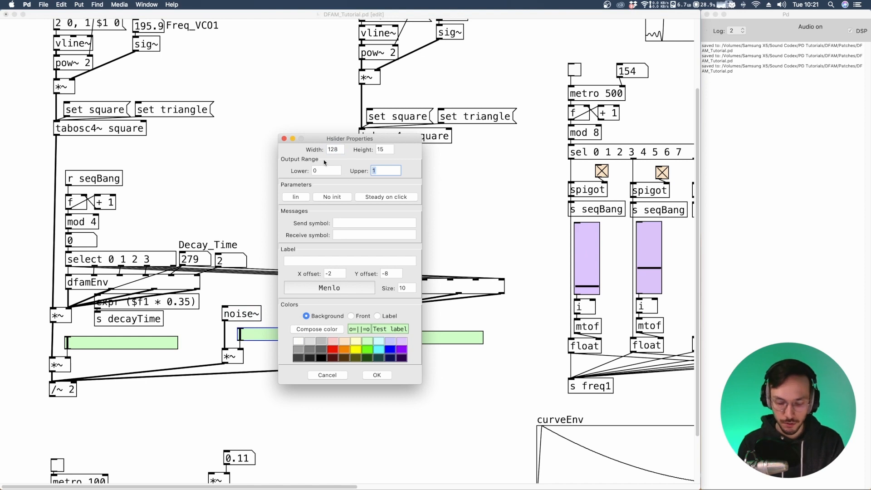
text(0.5)
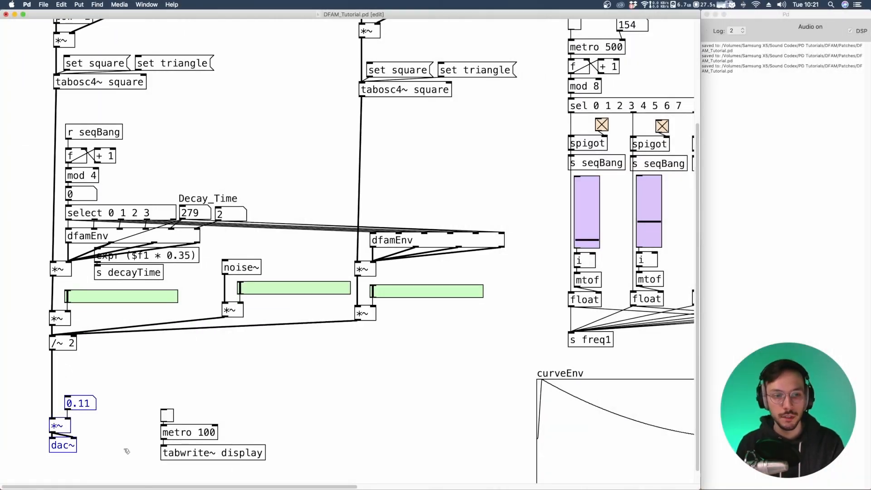
drag(51, 353, 161, 422)
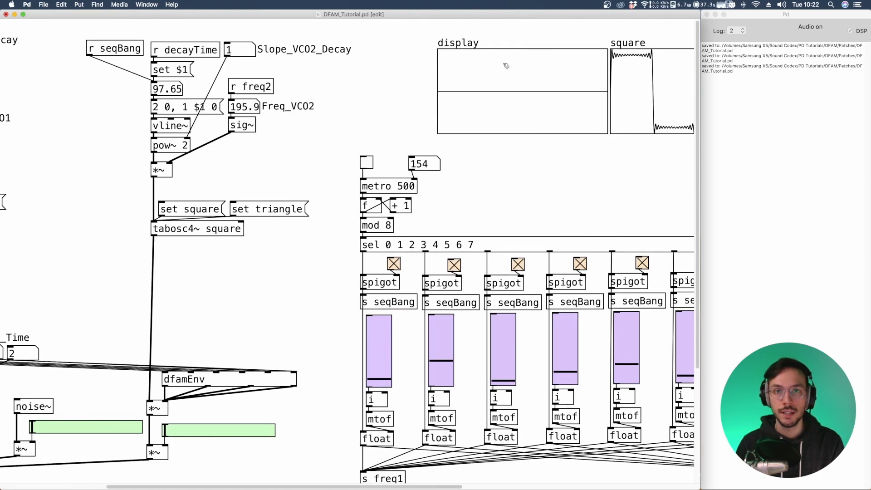
mouse_move(115, 301)
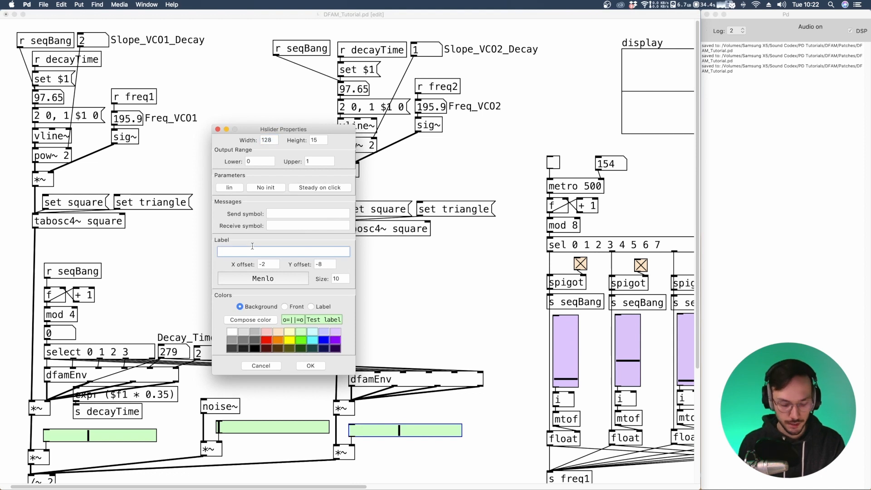
Label the second and noise sliders VCO2_Level and Noise_Level
text(VC02 Level)
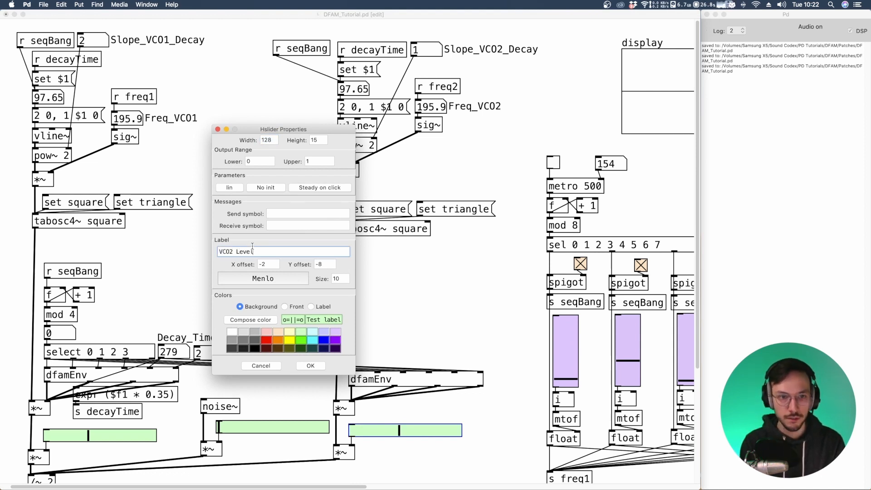
click(310, 365)
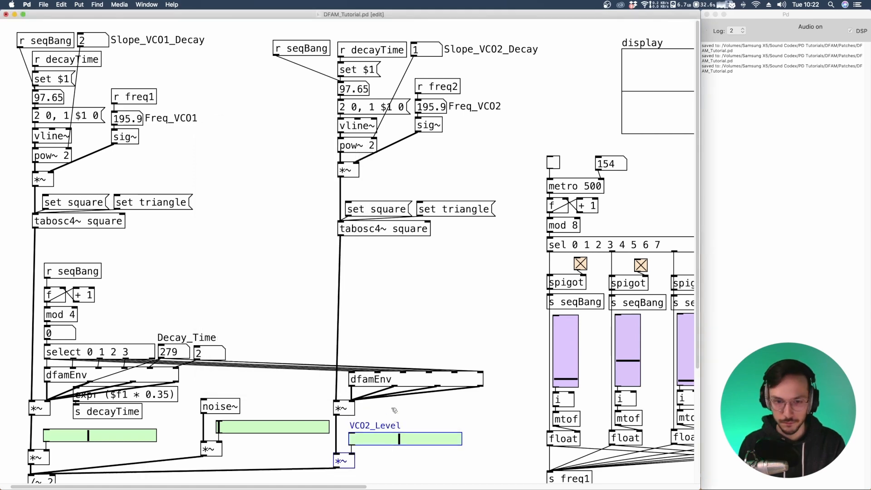
scroll(down, 3)
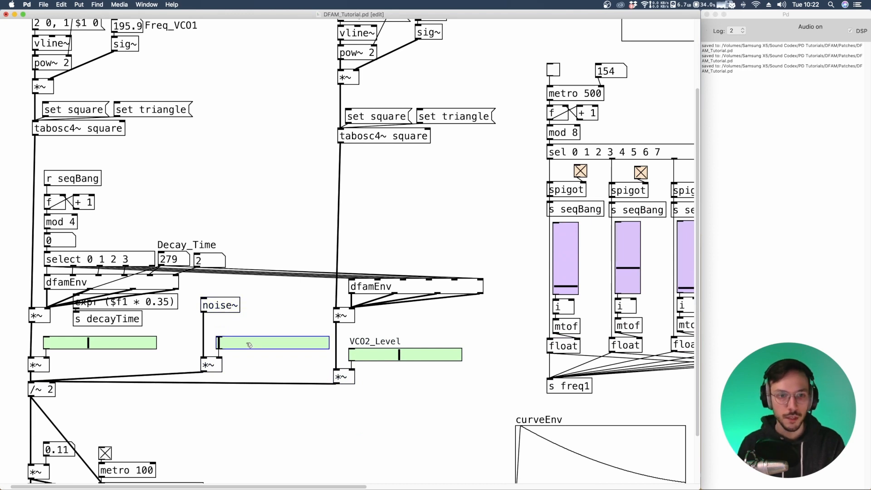
right_click(272, 343)
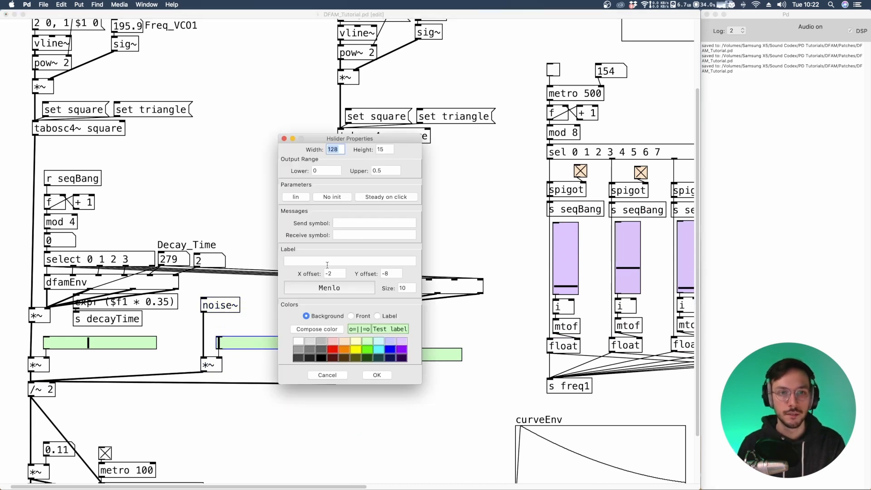
text(Noise Level)
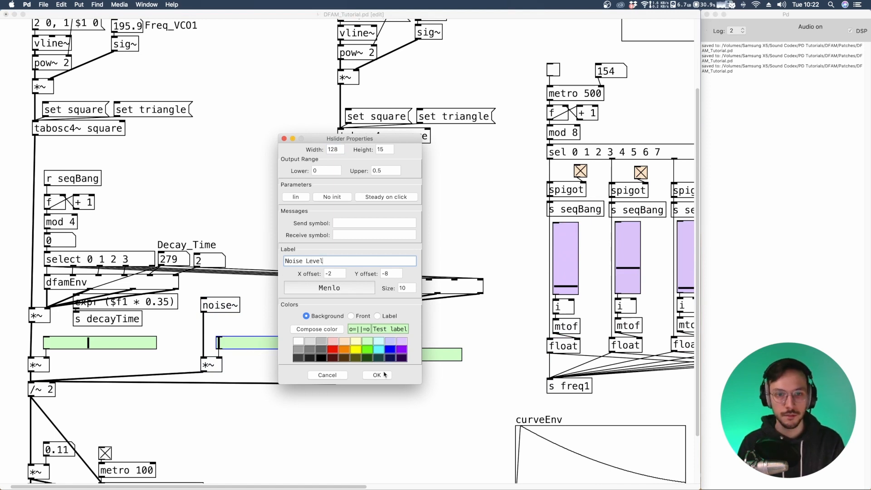
click(375, 375)
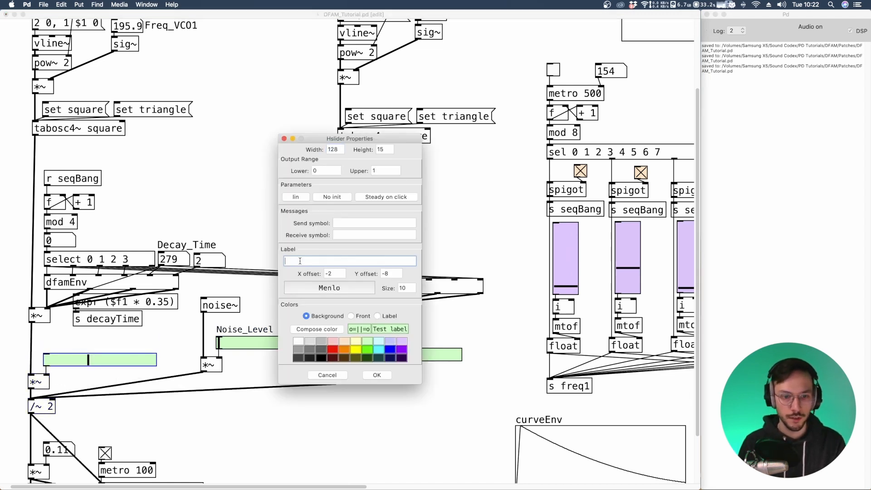
Label the first slider VCO1 Level
text(VCO1 Level)
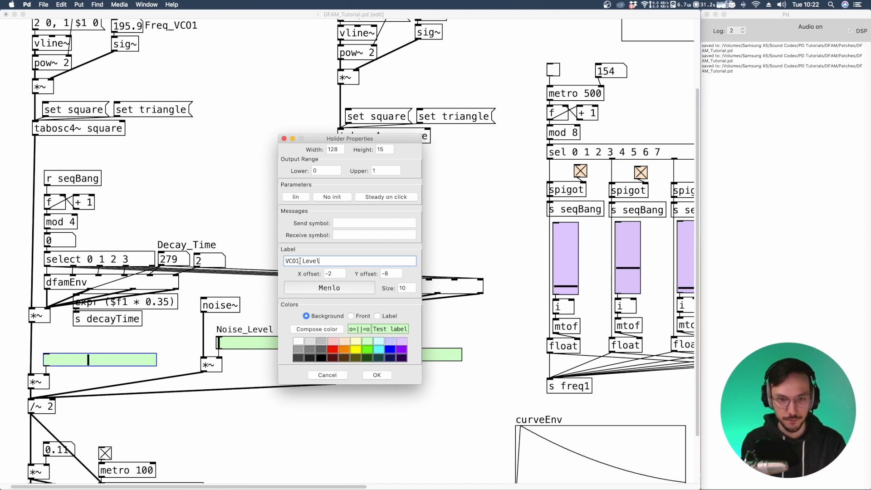
click(376, 375)
text(s~)
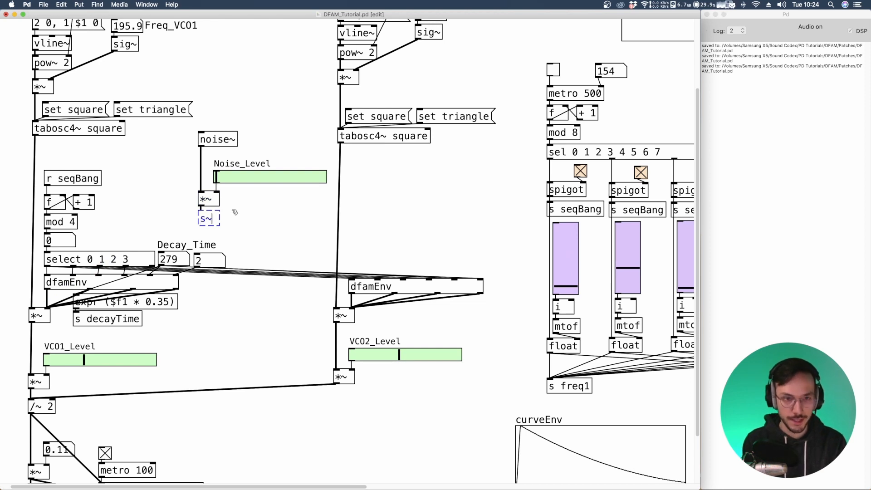
Send the scaled noise as s~ noise and receive it with r~ noise beside each VCO's *~ multiplier
text(noise)
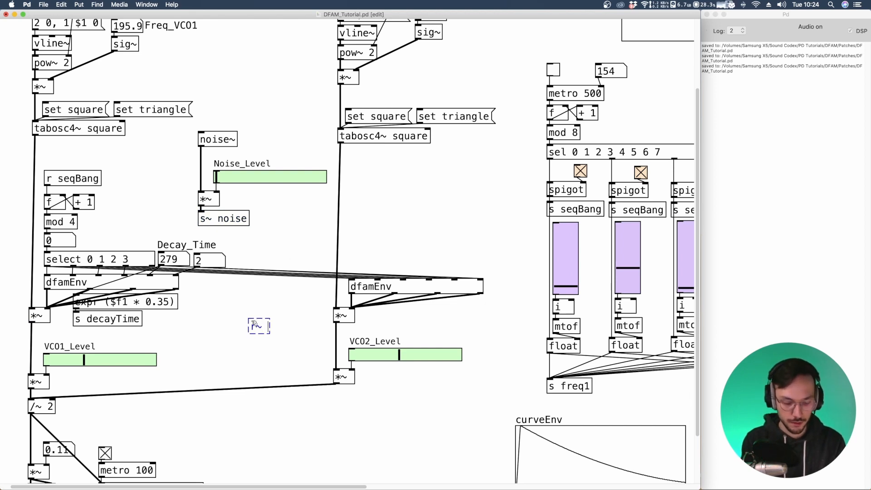
text(r~ noise)
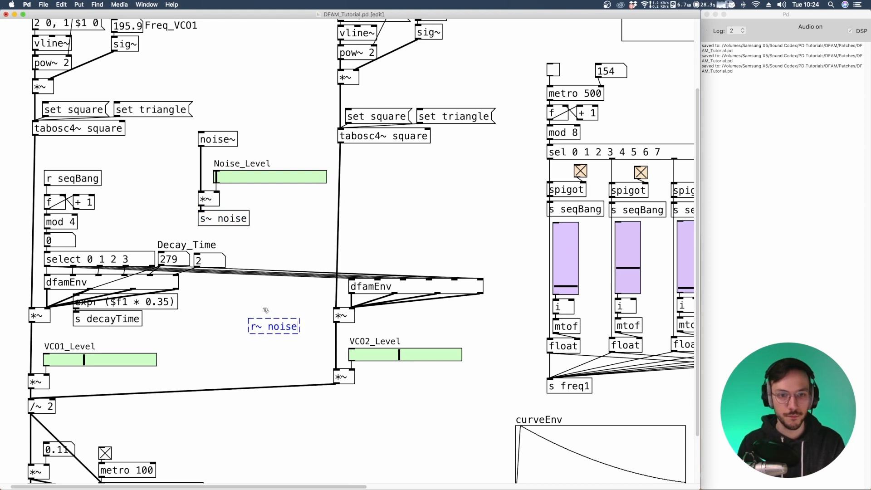
drag(272, 326, 305, 291)
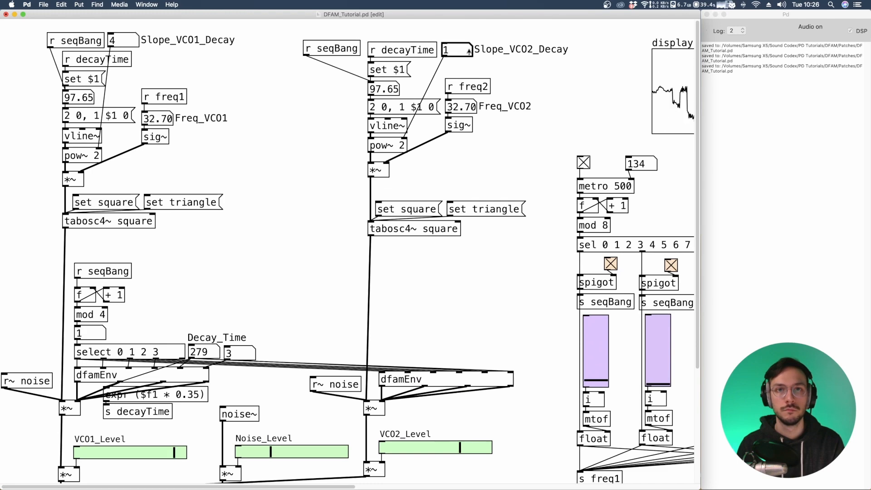
scroll(down, 3)
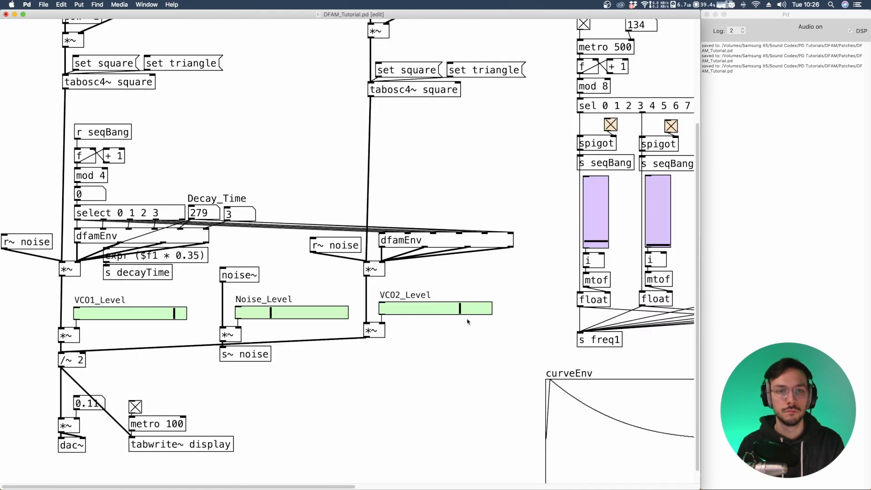